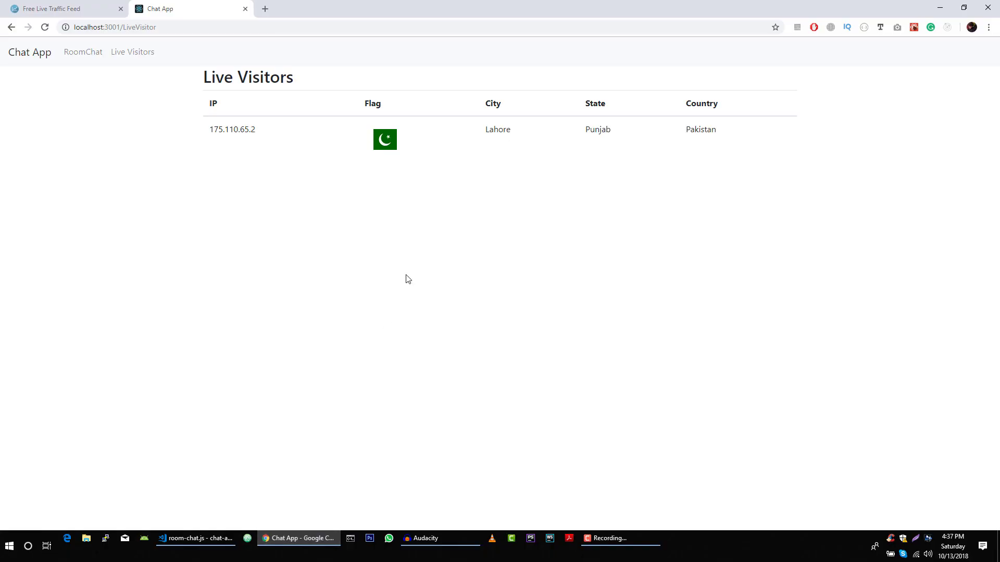
{"action": "mouse_move", "coordinate": [289, 225]}
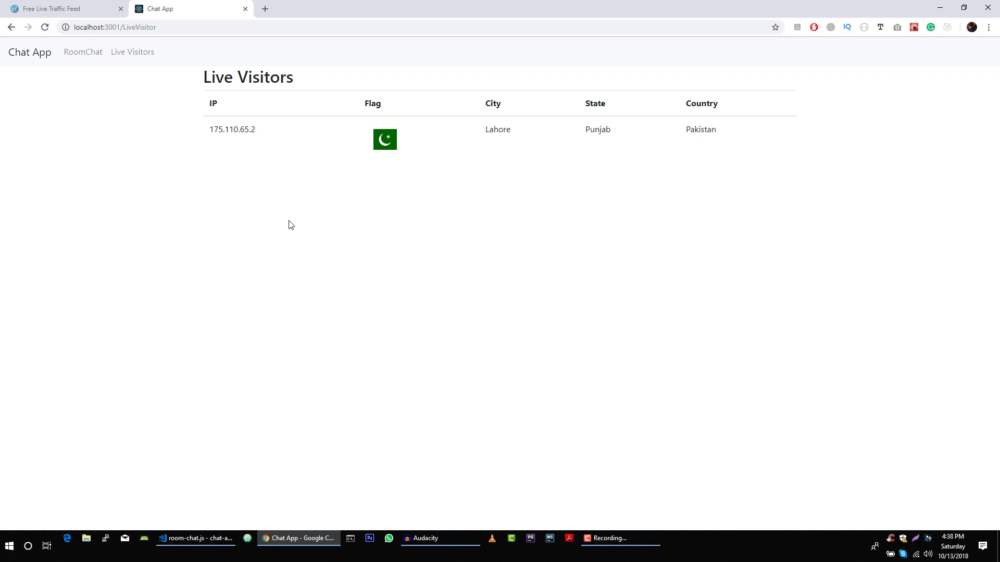
Return to the Chat App home page and go to the RoomChat page listing the rooms
{"action": "double_click", "coordinate": [206, 77]}
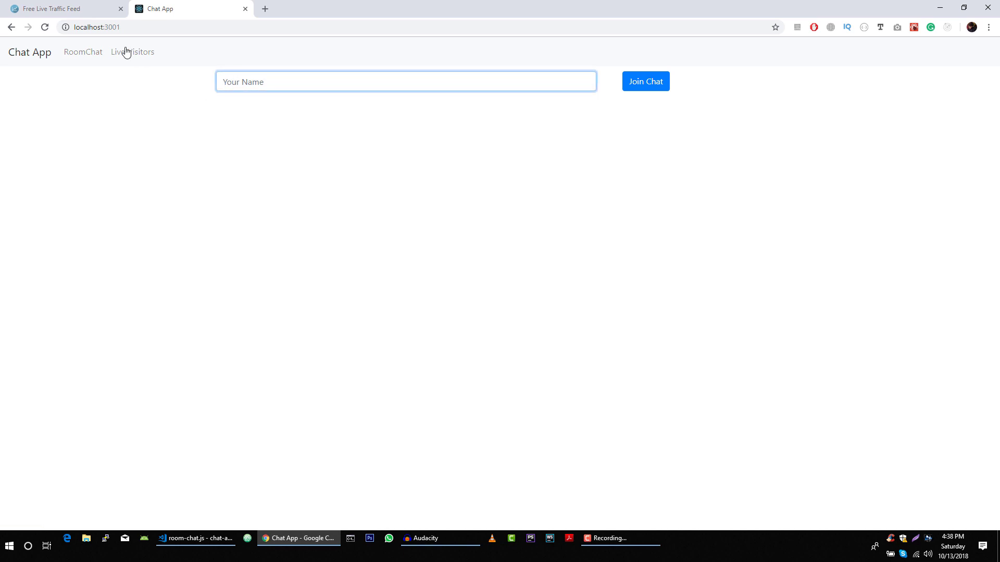
{"action": "left_click", "coordinate": [83, 53]}
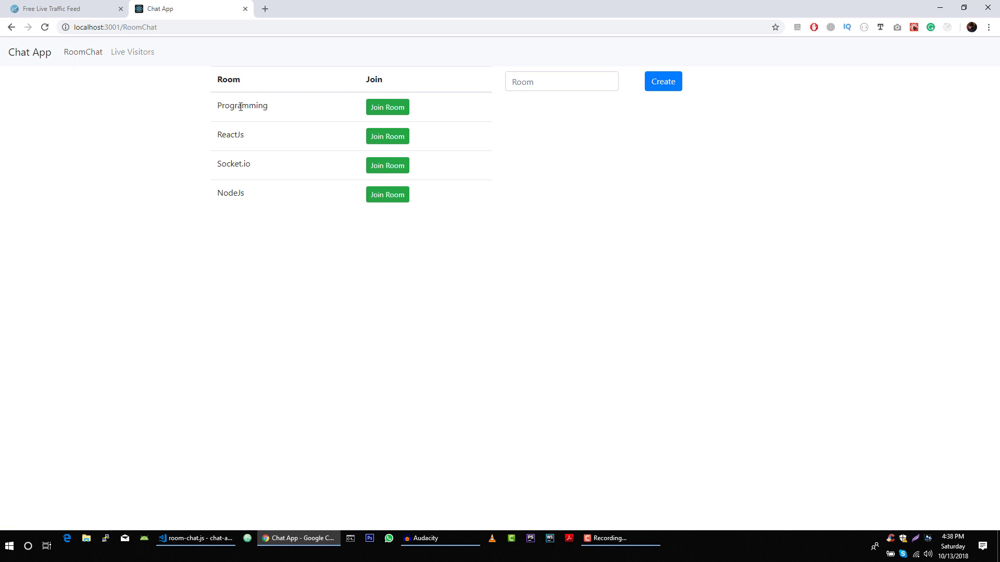
Check the Live Traffic Feed site's visitor list, then return to the Chat App's Live Visitors page
{"action": "left_click", "coordinate": [57, 9]}
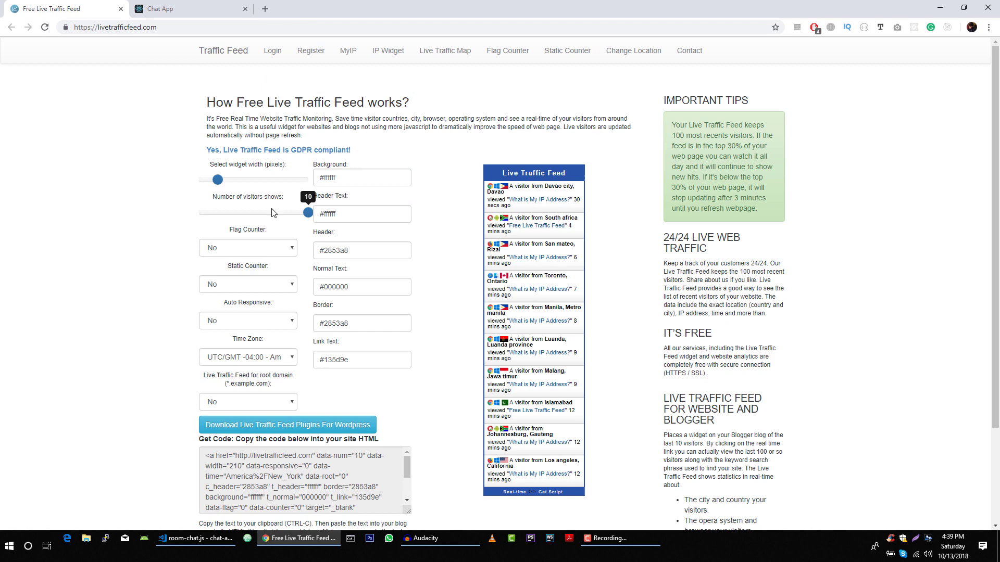
{"action": "left_click", "coordinate": [181, 8]}
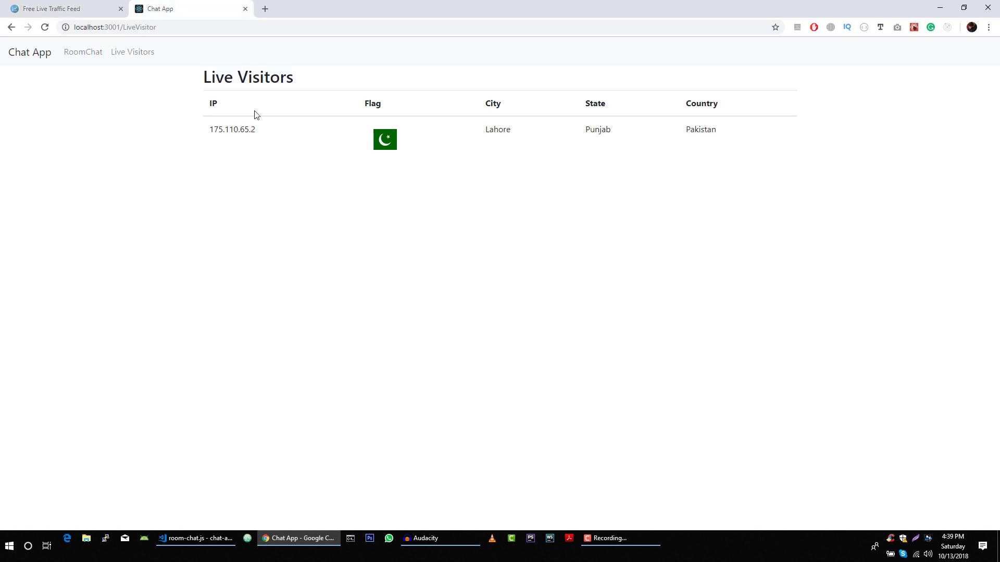
{"action": "left_click", "coordinate": [63, 8]}
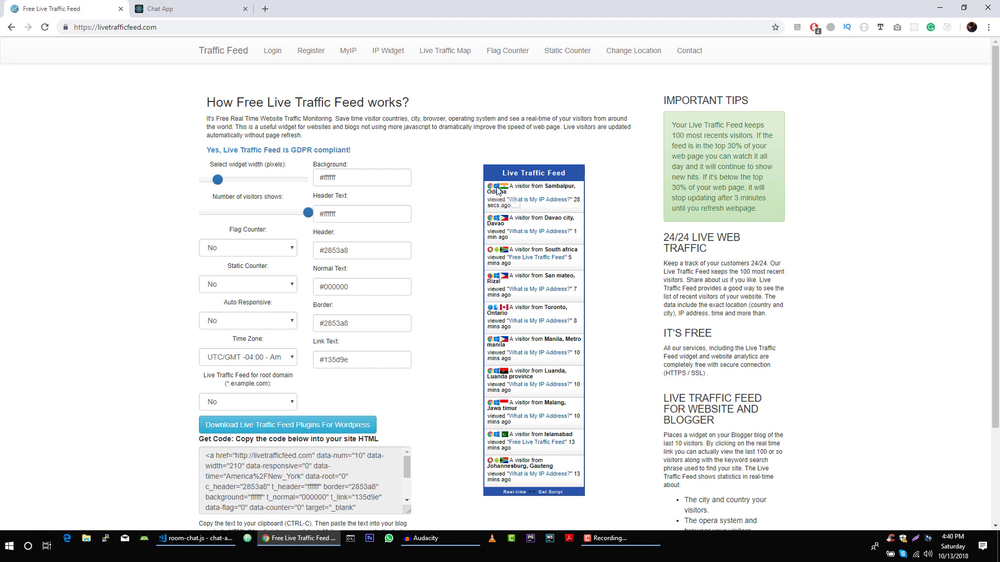
{"action": "mouse_move", "coordinate": [539, 207]}
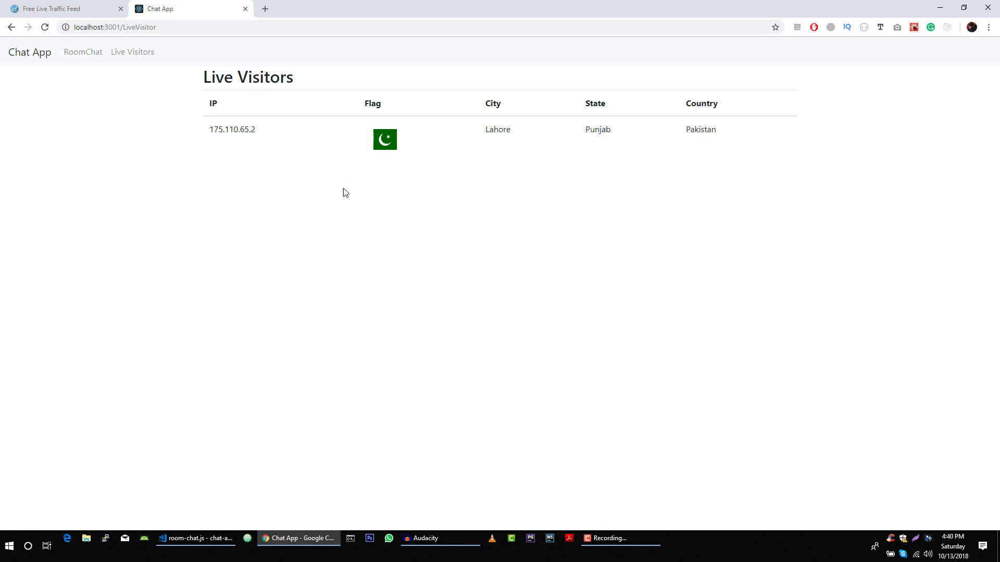
{"action": "mouse_move", "coordinate": [247, 219]}
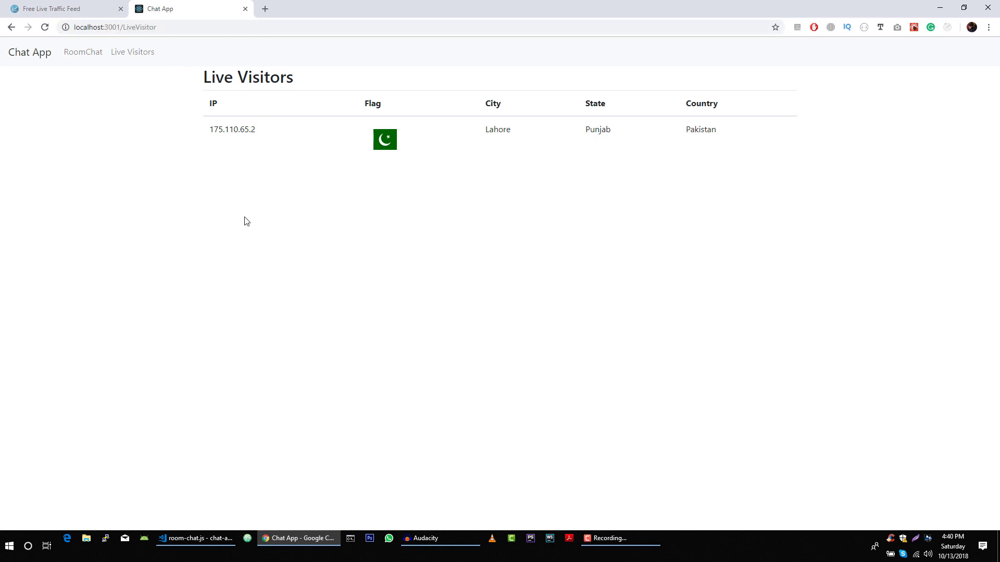
{"action": "mouse_move", "coordinate": [181, 25]}
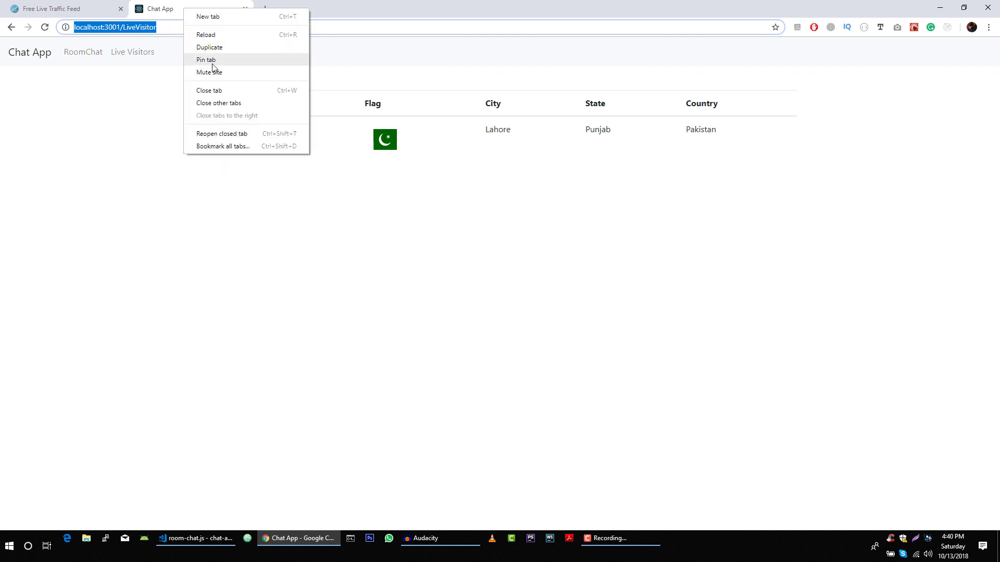
Duplicate the Chat App tab so a second Lahore visitor appears, then close the duplicate
{"action": "left_click", "coordinate": [211, 48]}
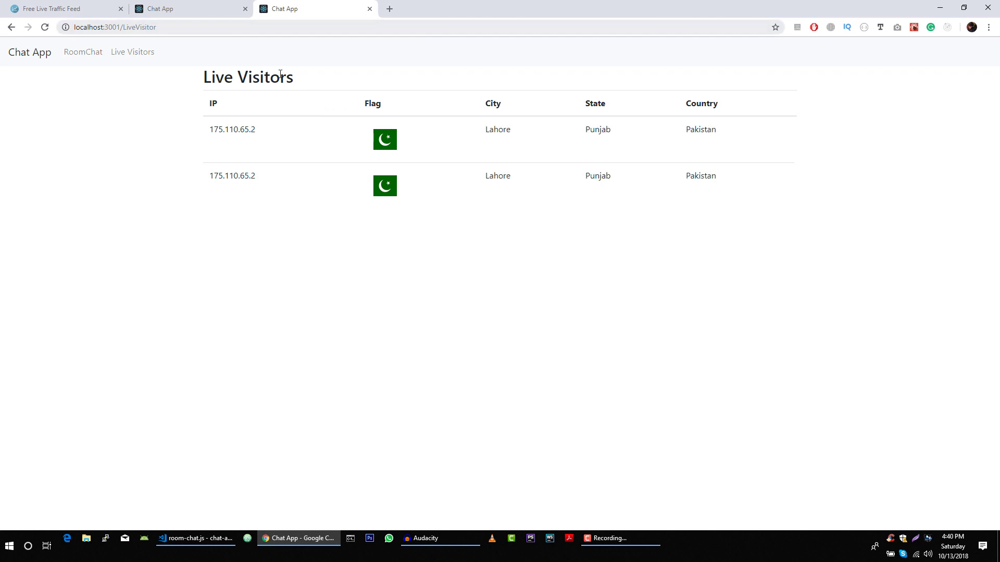
{"action": "left_click", "coordinate": [130, 28]}
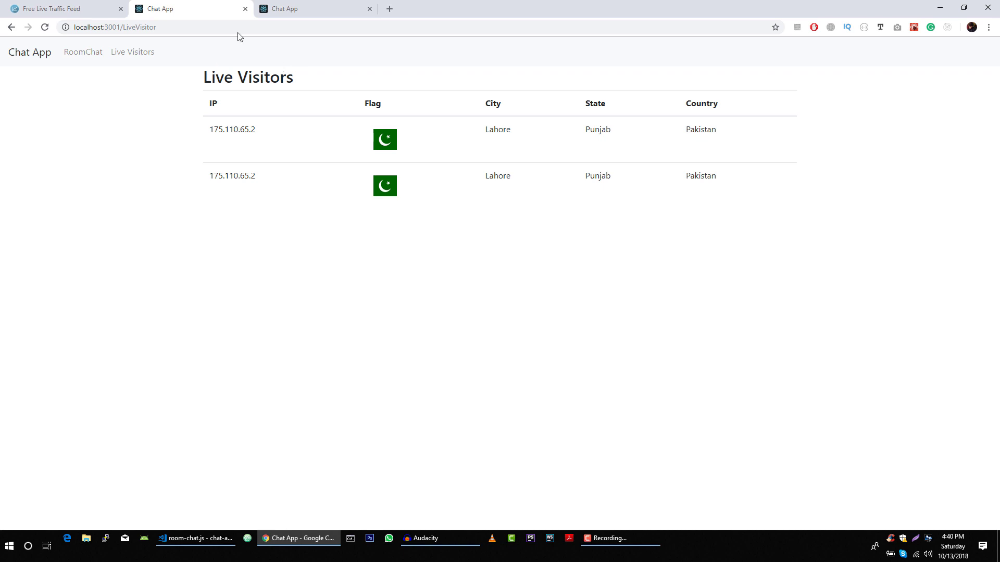
{"action": "left_click", "coordinate": [308, 8]}
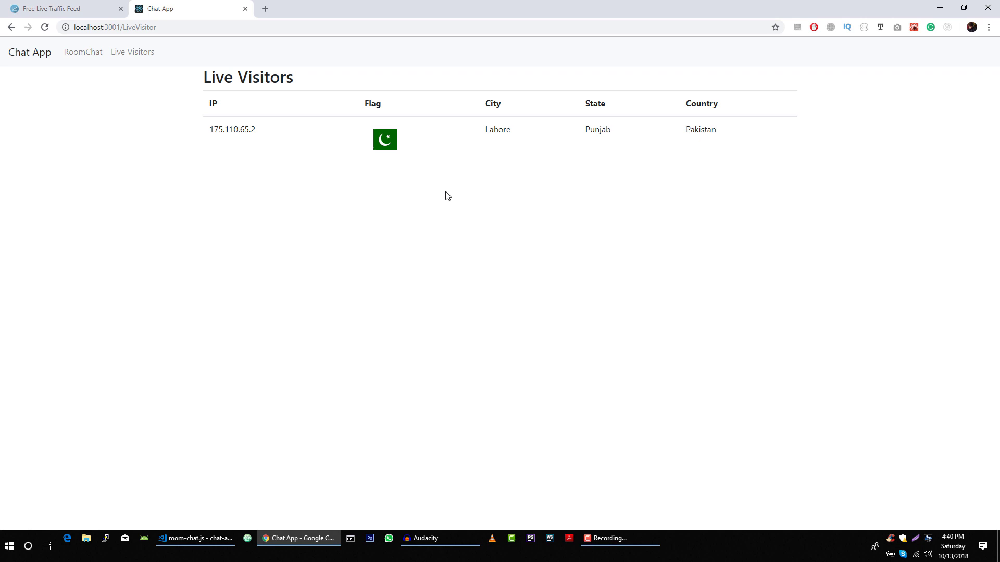
{"action": "mouse_move", "coordinate": [359, 160]}
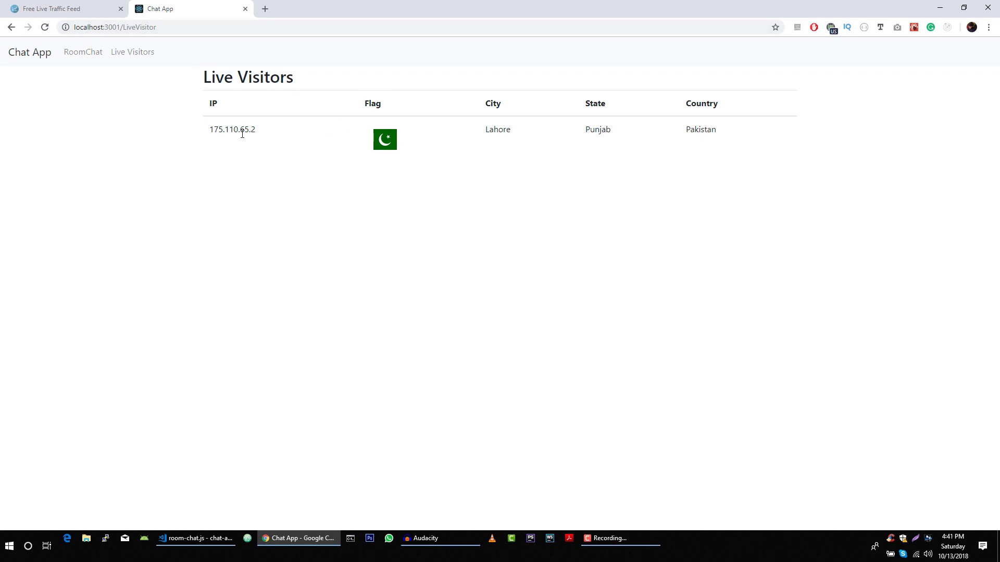
{"action": "mouse_move", "coordinate": [162, 104]}
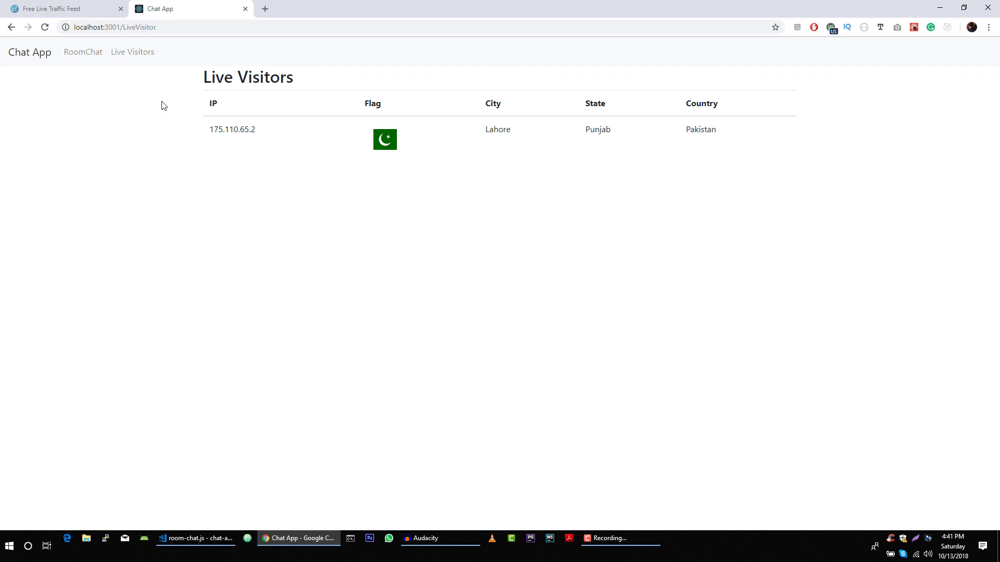
{"action": "mouse_move", "coordinate": [291, 136]}
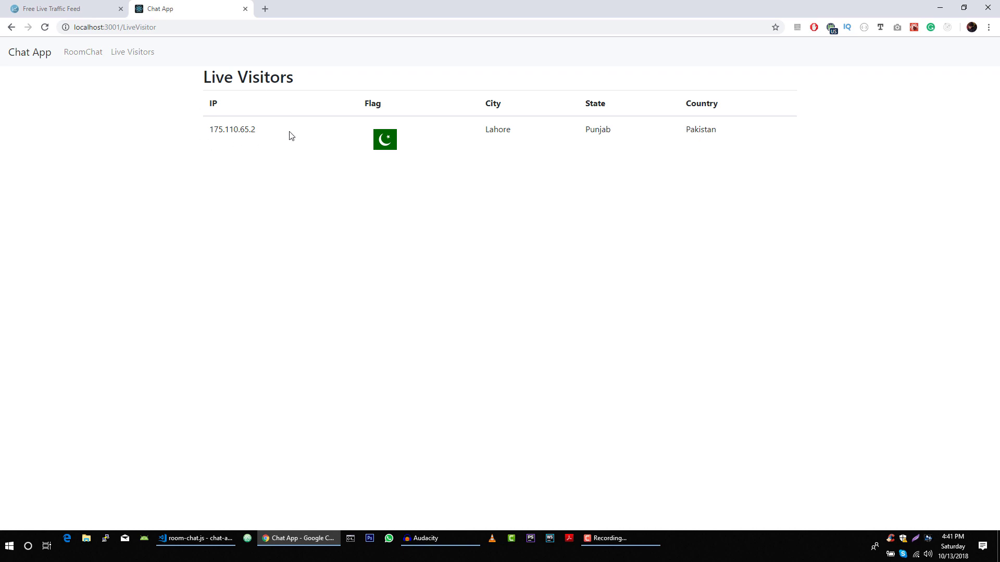
{"action": "mouse_move", "coordinate": [194, 104]}
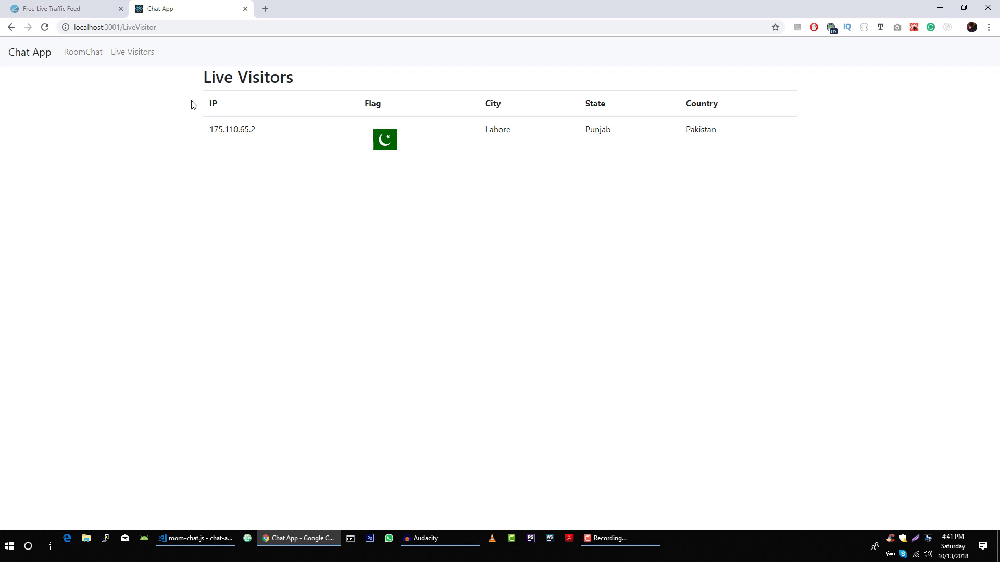
{"action": "mouse_move", "coordinate": [101, 80]}
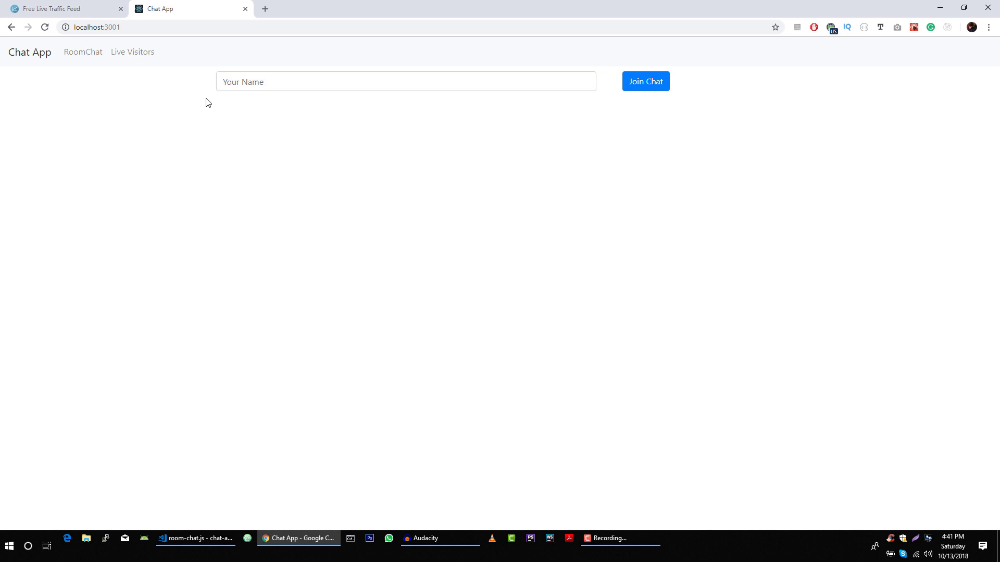
{"action": "mouse_move", "coordinate": [204, 12]}
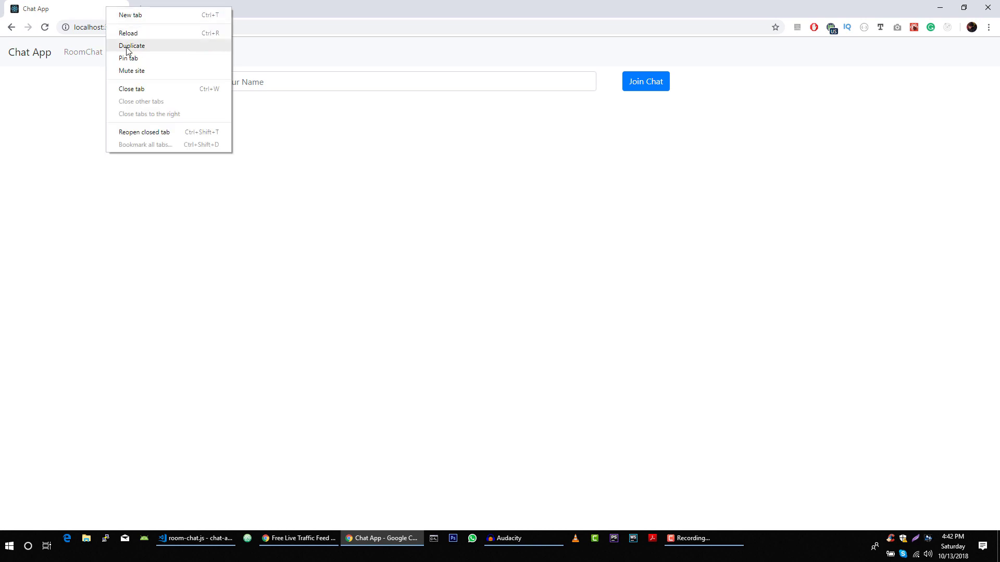
Duplicate the chat window so two join-chat pages sit side by side
{"action": "left_click", "coordinate": [133, 45]}
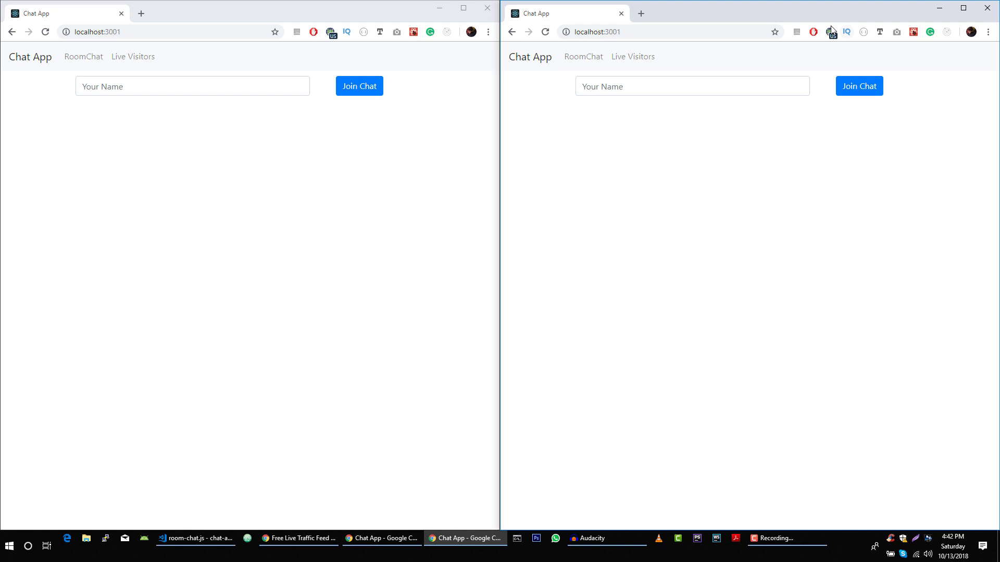
Join the public chat as Azeem in the left window and view the RadixCode welcome message
{"action": "left_click", "coordinate": [192, 85]}
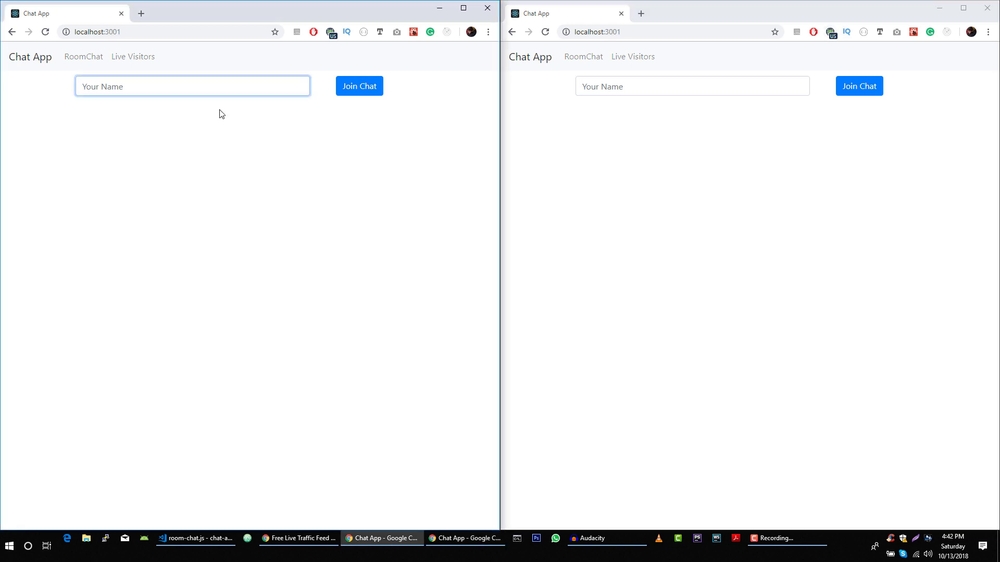
{"action": "type", "text": "Azee,"}
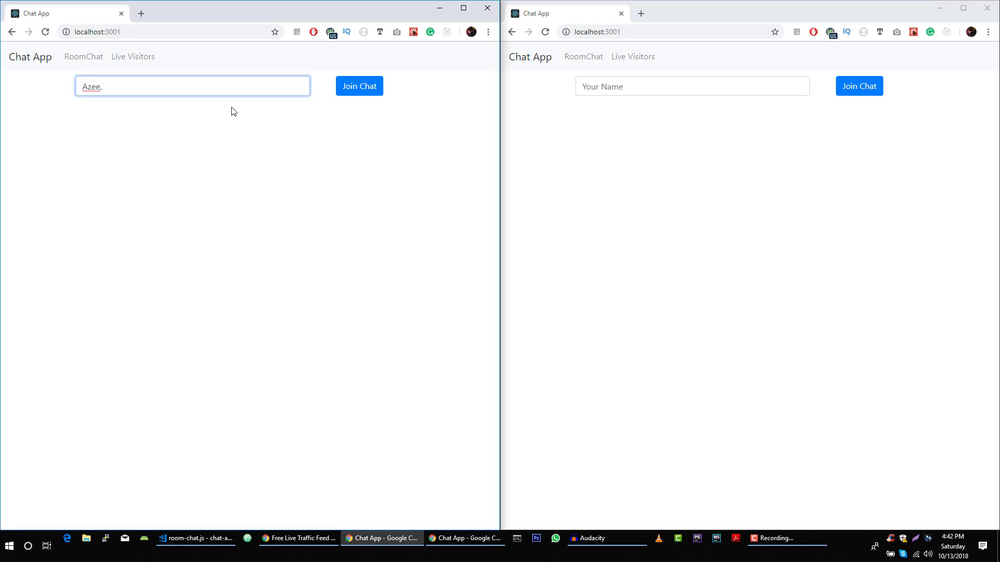
{"action": "type", "text": "Azeem"}
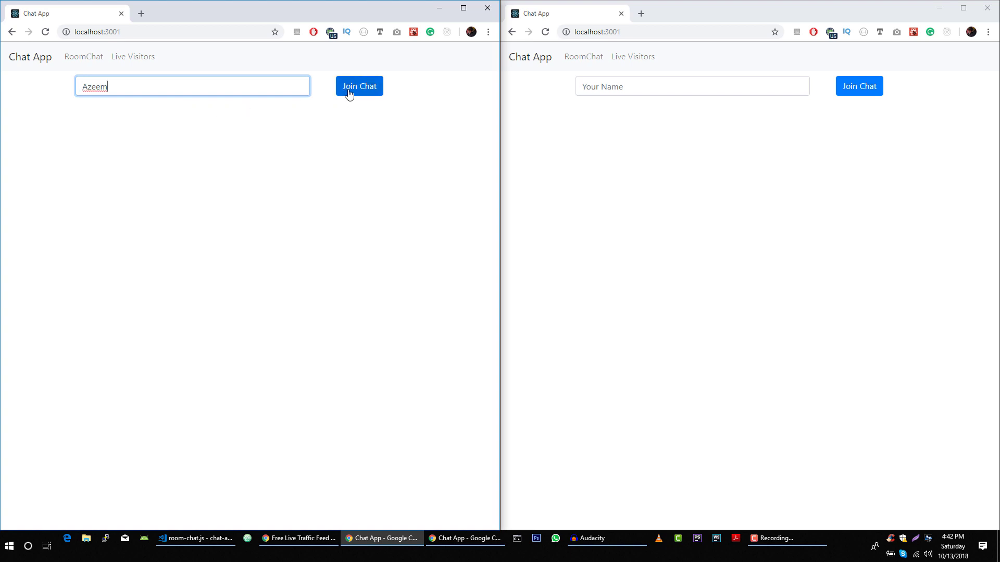
{"action": "left_click", "coordinate": [358, 85]}
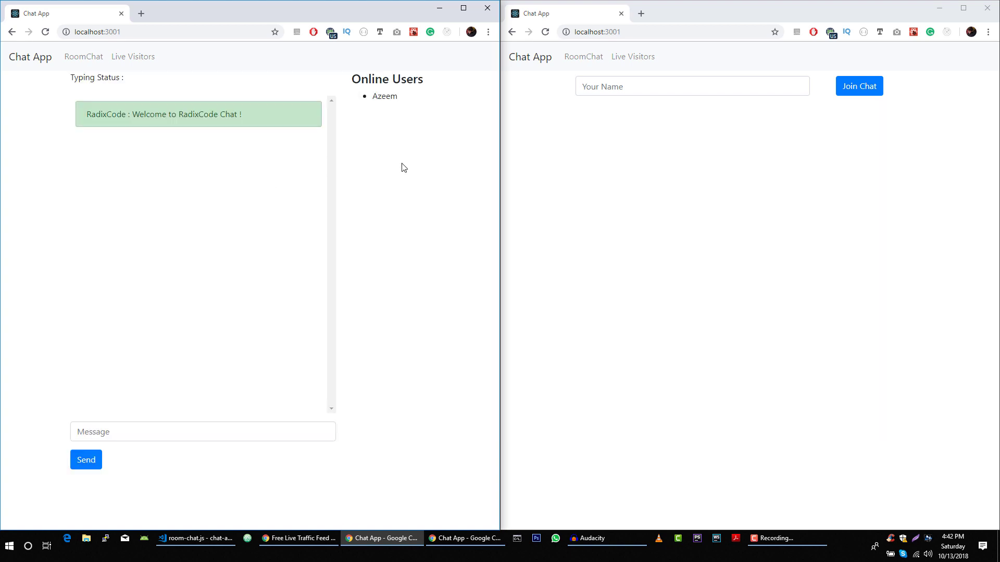
{"action": "mouse_move", "coordinate": [402, 100]}
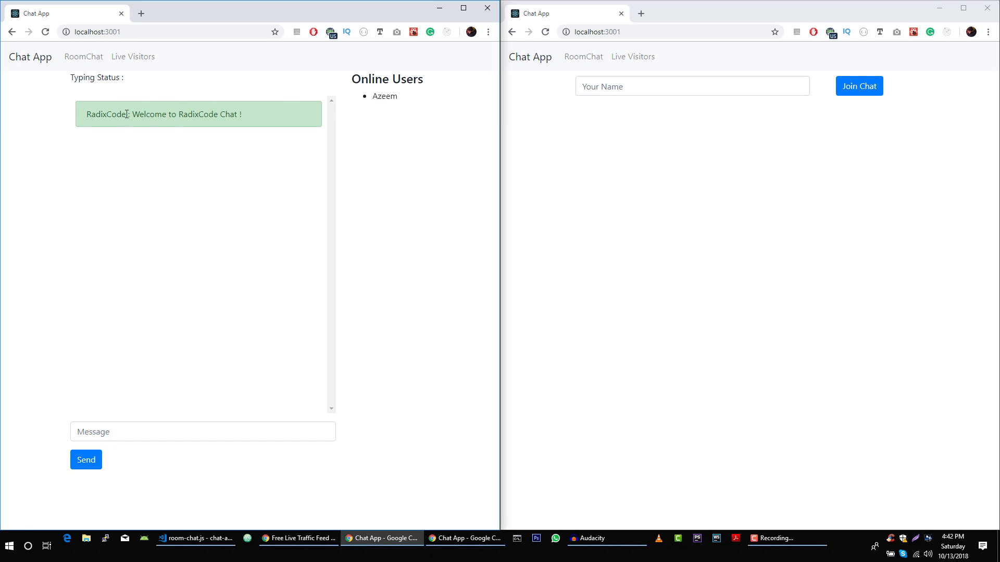
{"action": "double_click", "coordinate": [106, 115]}
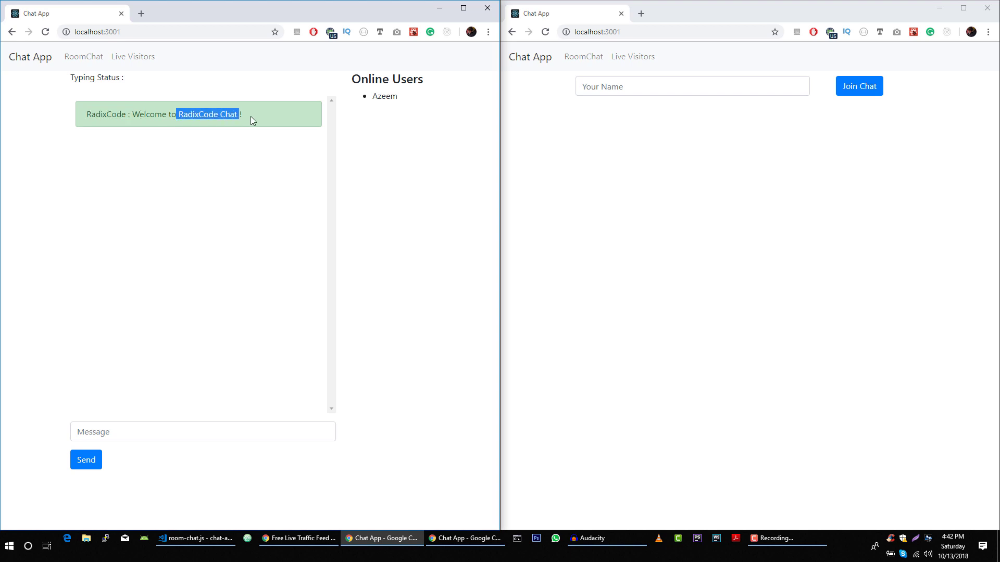
{"action": "left_click", "coordinate": [692, 85]}
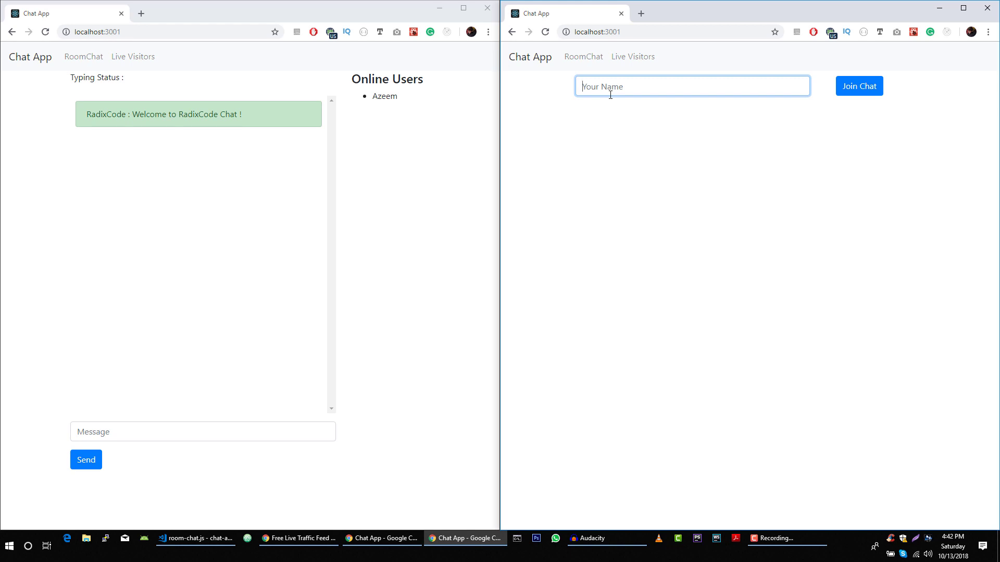
Join the public chat as alisha in the right window so both users show online
{"action": "type", "text": "alis"}
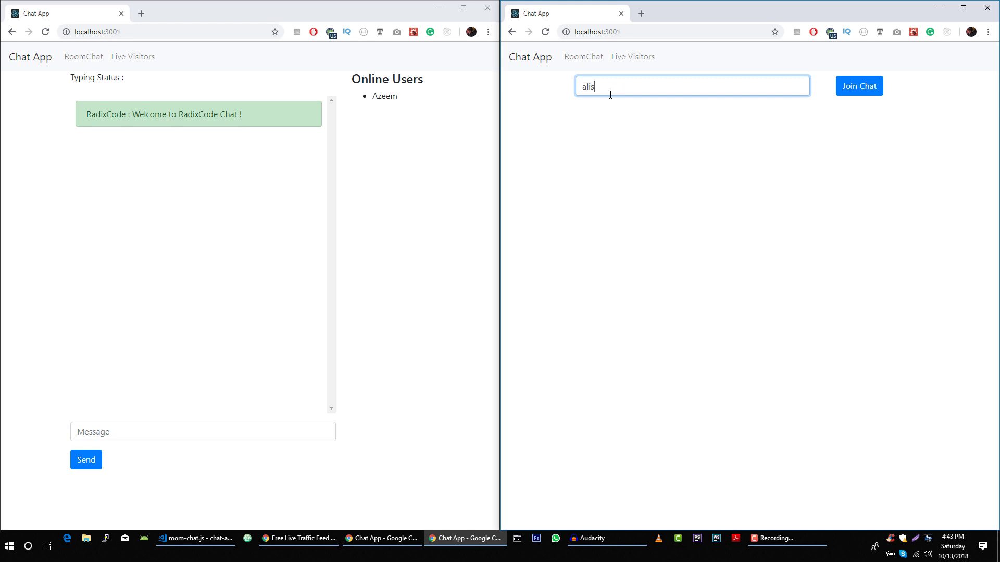
{"action": "left_click", "coordinate": [858, 86]}
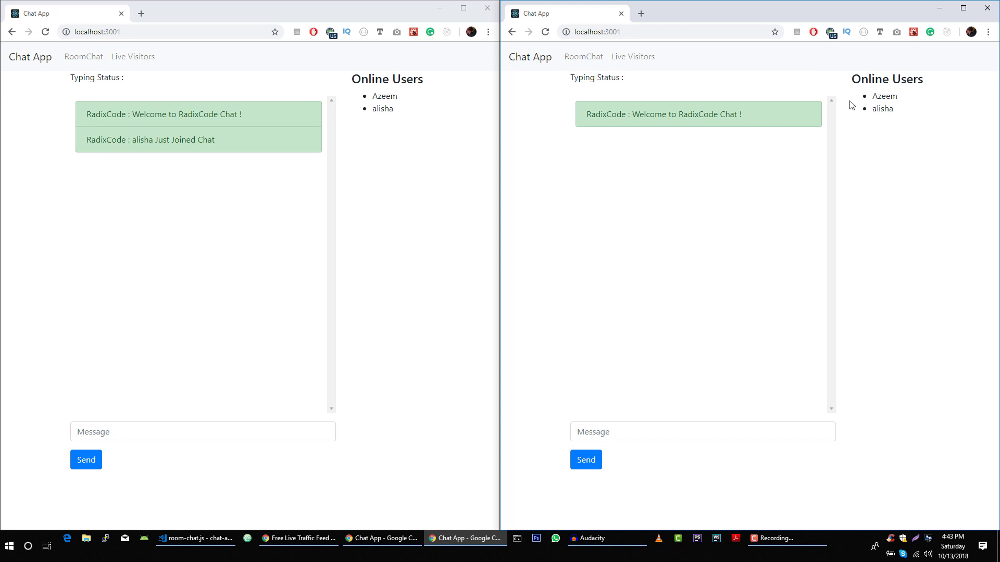
{"action": "mouse_move", "coordinate": [782, 181]}
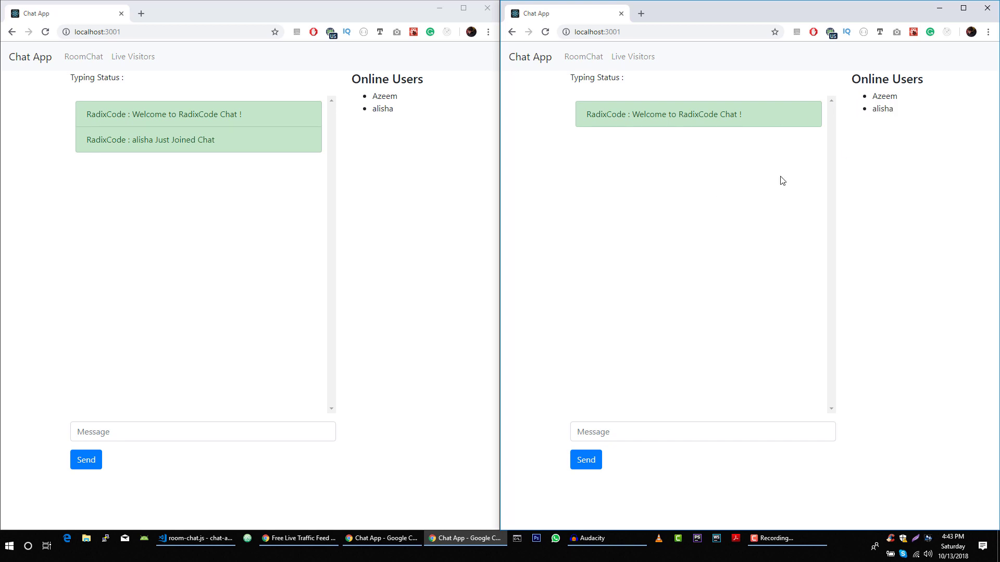
{"action": "mouse_move", "coordinate": [340, 210]}
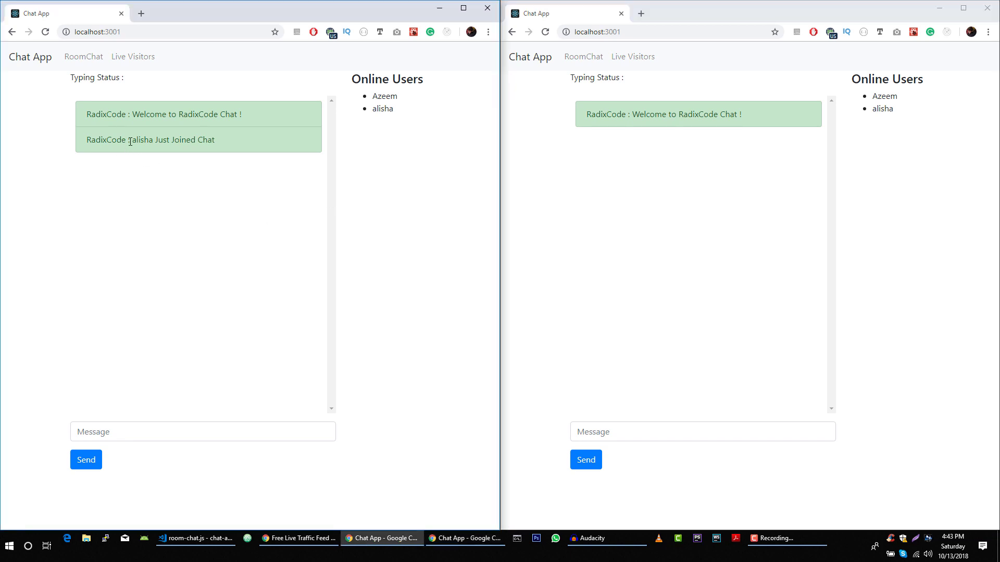
{"action": "double_click", "coordinate": [143, 140]}
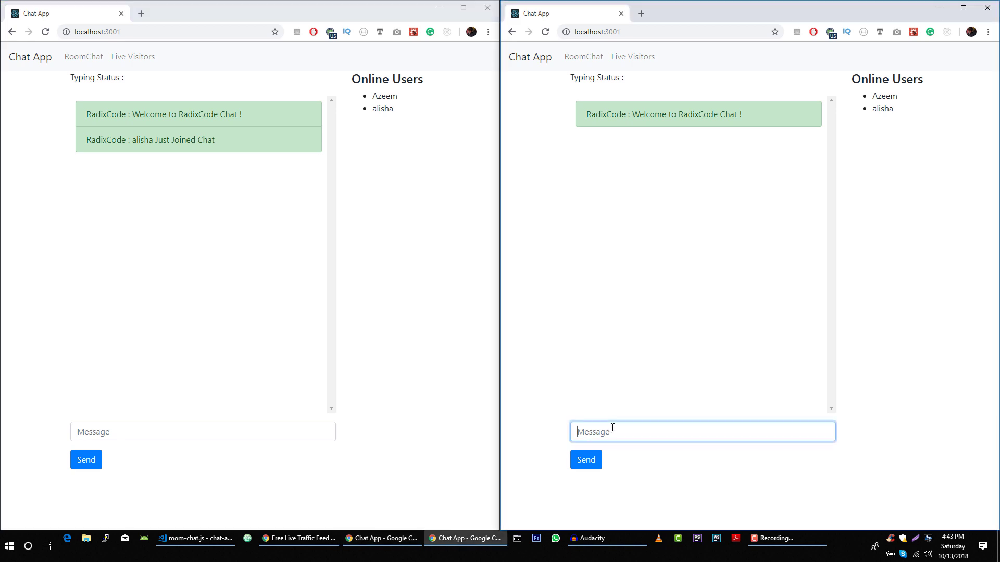
Send 'hi' from Azeem's window so it appears in both chats
{"action": "left_click", "coordinate": [202, 431]}
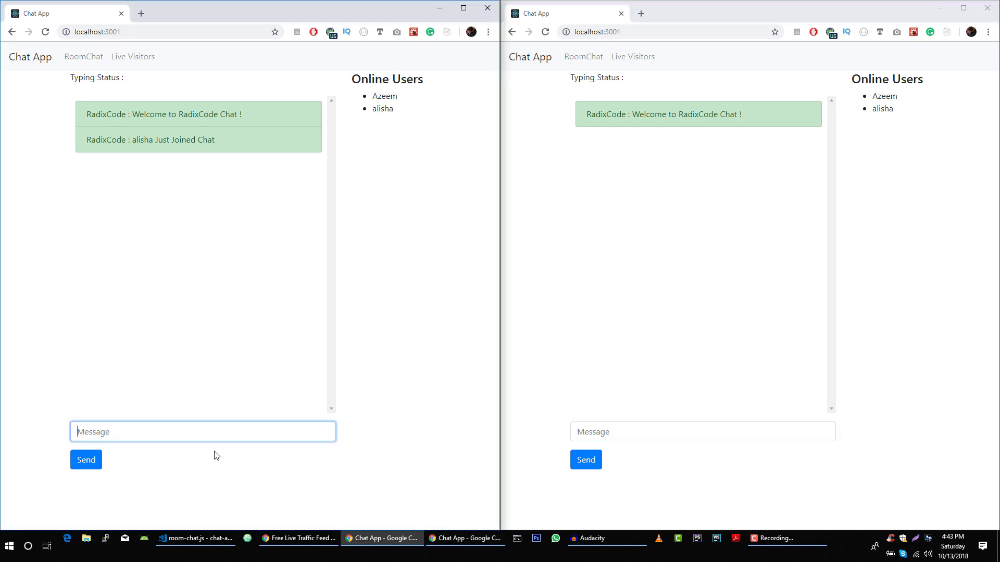
{"action": "left_click", "coordinate": [85, 460]}
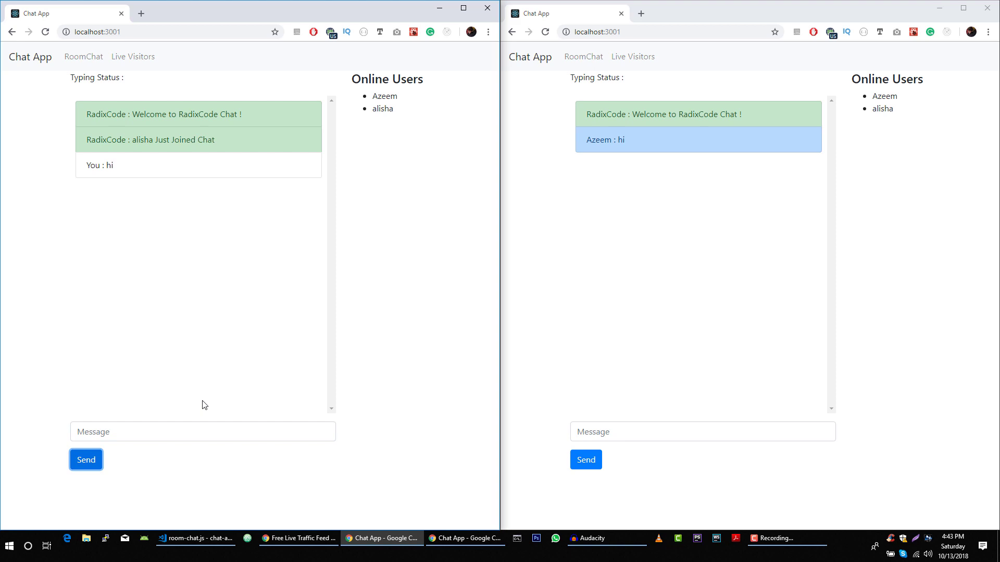
Reply 'how are you ?' as alisha, then go to the RoomChat page in Azeem's window
{"action": "left_click", "coordinate": [702, 431]}
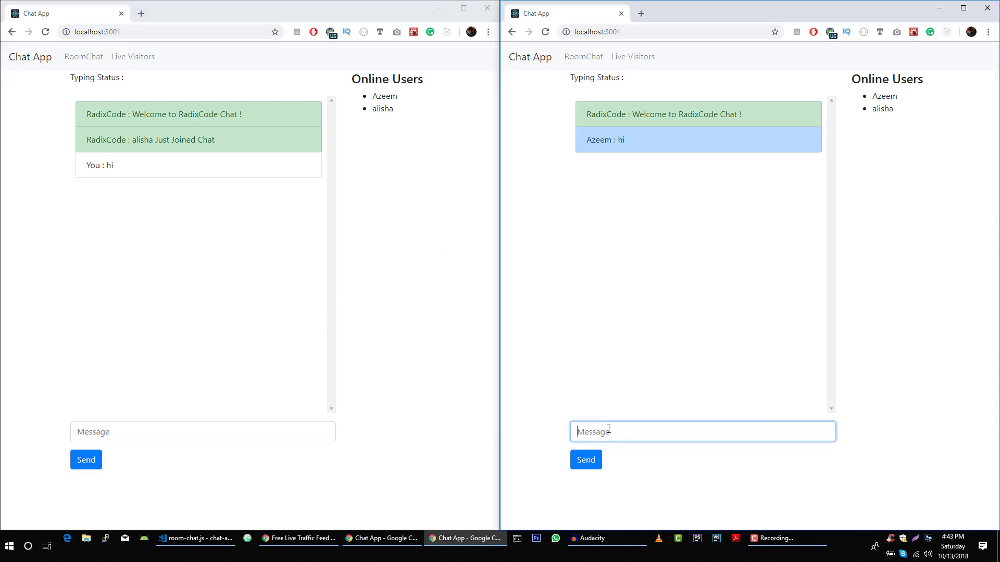
{"action": "mouse_move", "coordinate": [279, 368]}
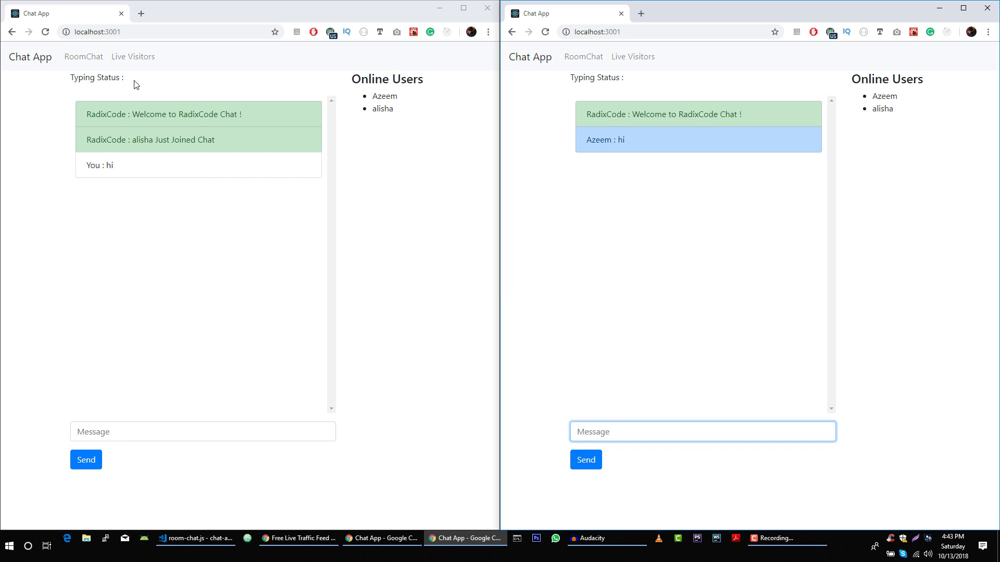
{"action": "left_click", "coordinate": [596, 431]}
{"action": "type", "text": "how are you ?"}
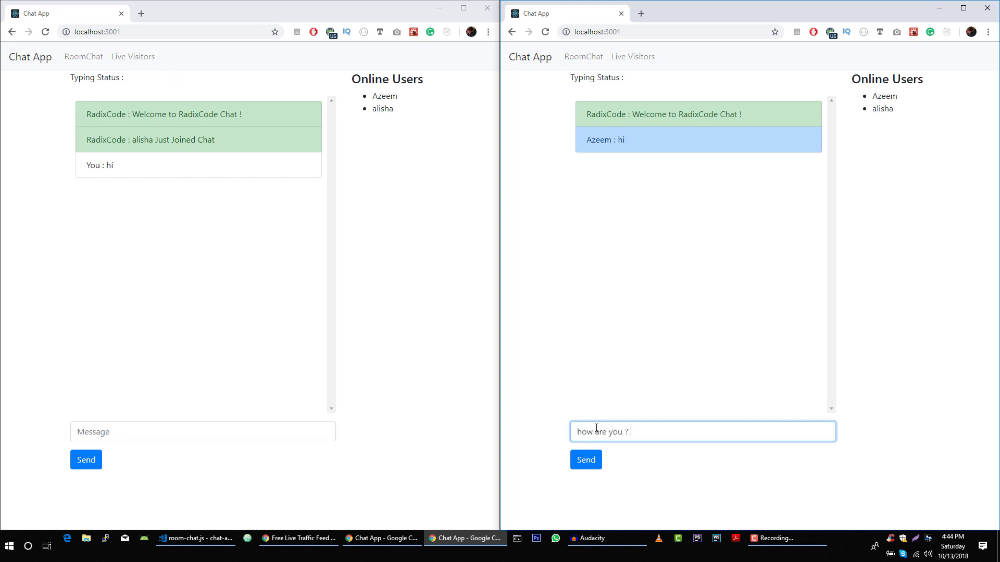
{"action": "left_click", "coordinate": [586, 461]}
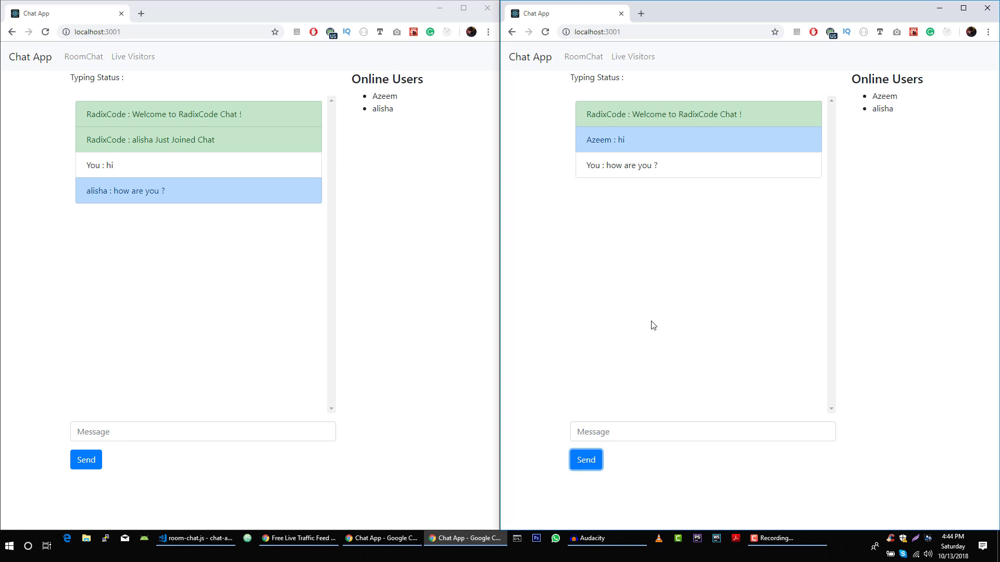
{"action": "left_click", "coordinate": [83, 57]}
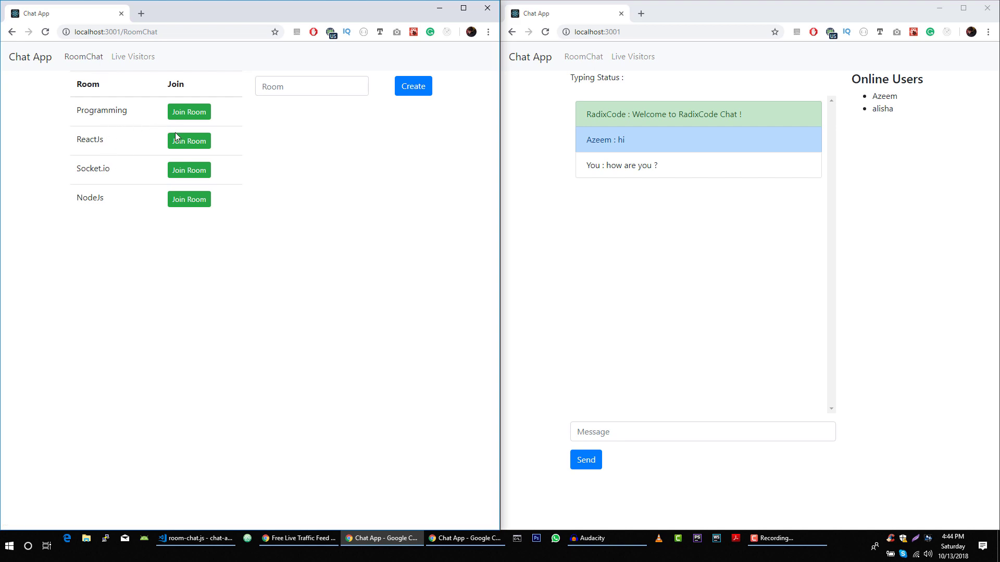
{"action": "mouse_move", "coordinate": [179, 121]}
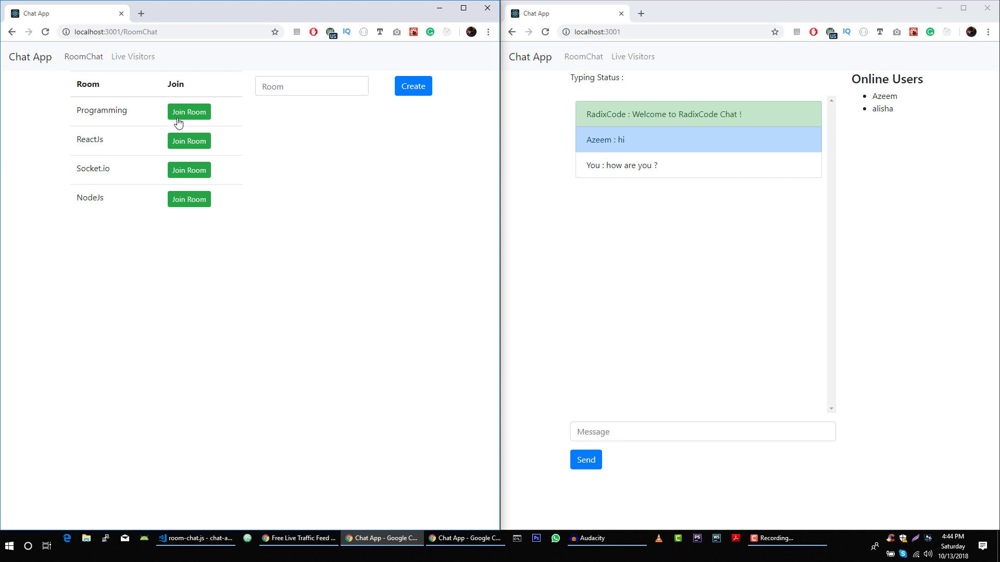
{"action": "mouse_move", "coordinate": [431, 163]}
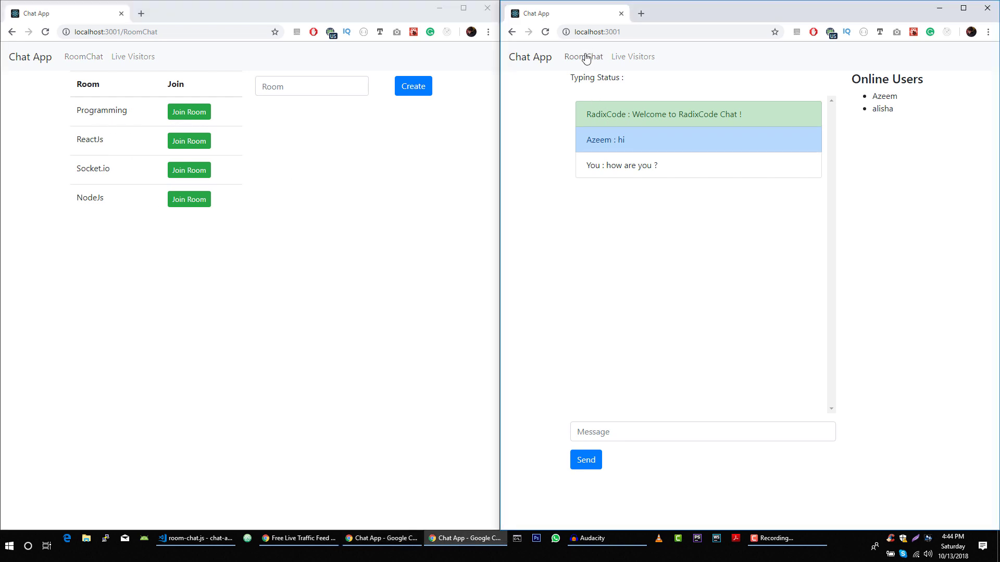
Join the Programming room in the left window and send 'hi' from the right, showing only as 'You : hi'
{"action": "left_click", "coordinate": [584, 56]}
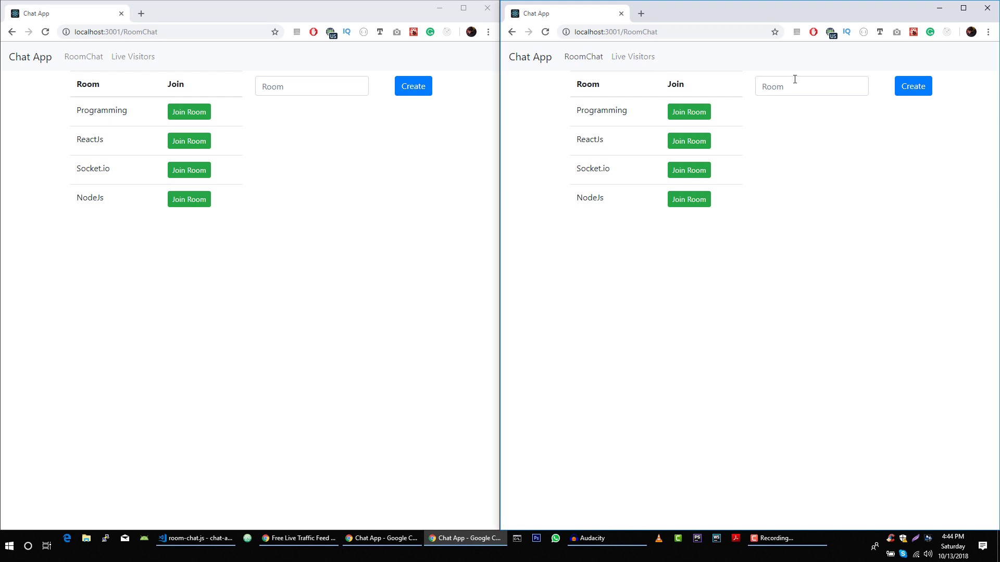
{"action": "mouse_move", "coordinate": [183, 117]}
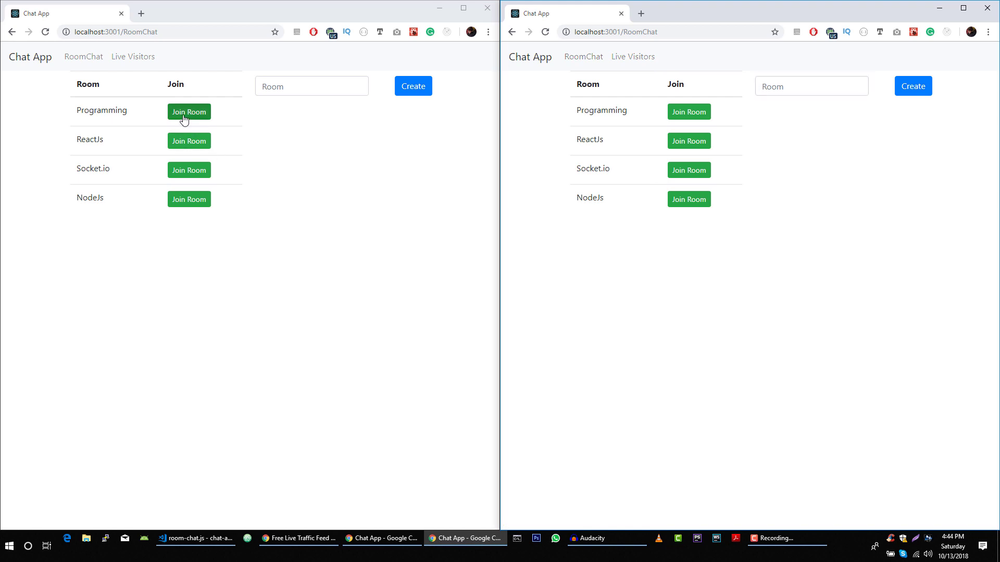
{"action": "double_click", "coordinate": [101, 110]}
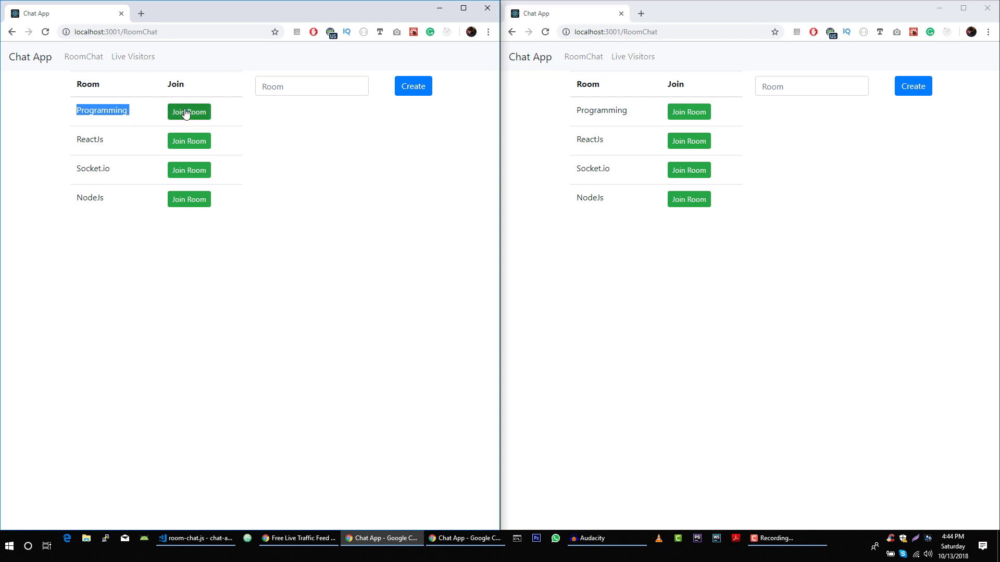
{"action": "left_click", "coordinate": [188, 112]}
{"action": "type", "text": "hi"}
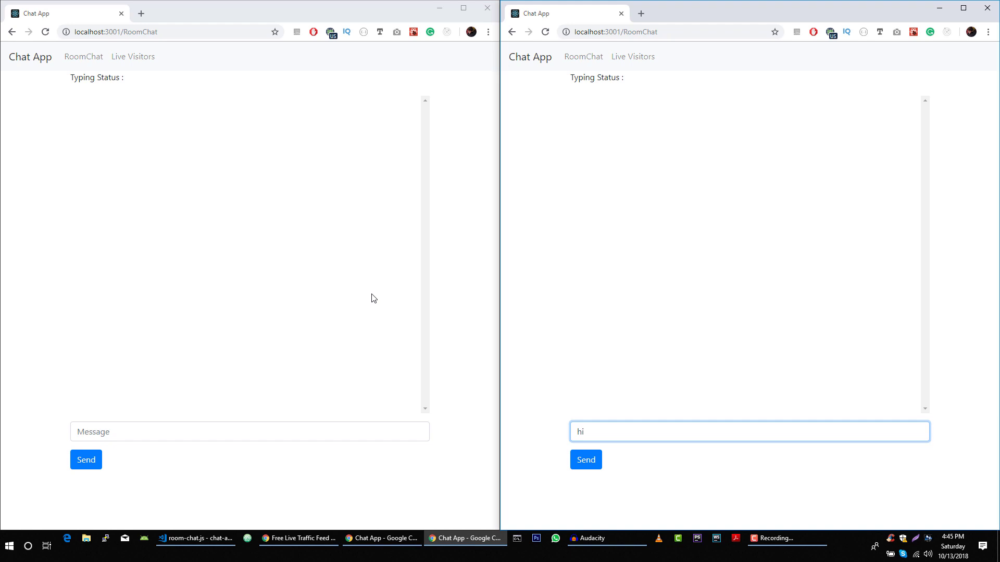
{"action": "mouse_move", "coordinate": [250, 244]}
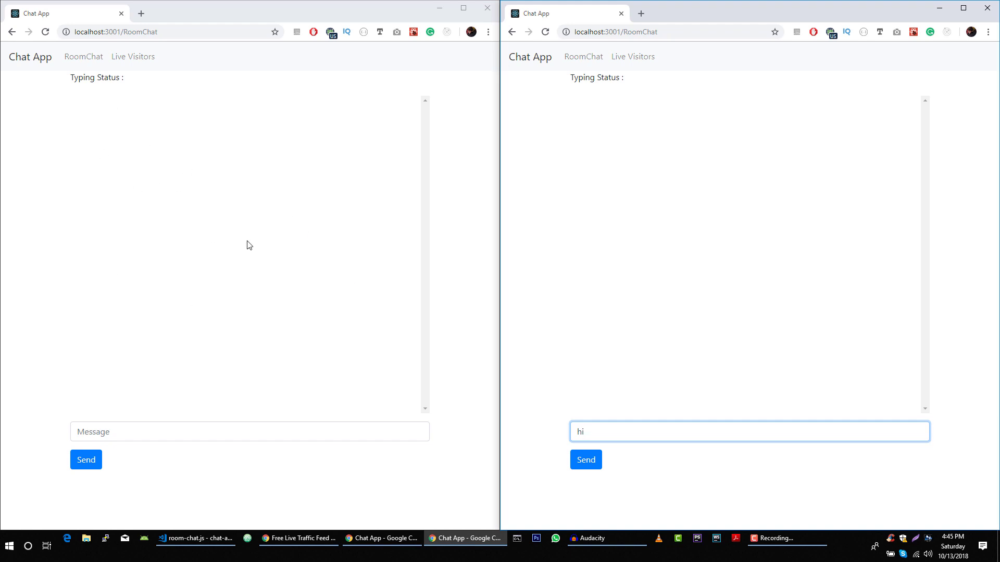
{"action": "left_click", "coordinate": [586, 460]}
{"action": "type", "text": "\\"}
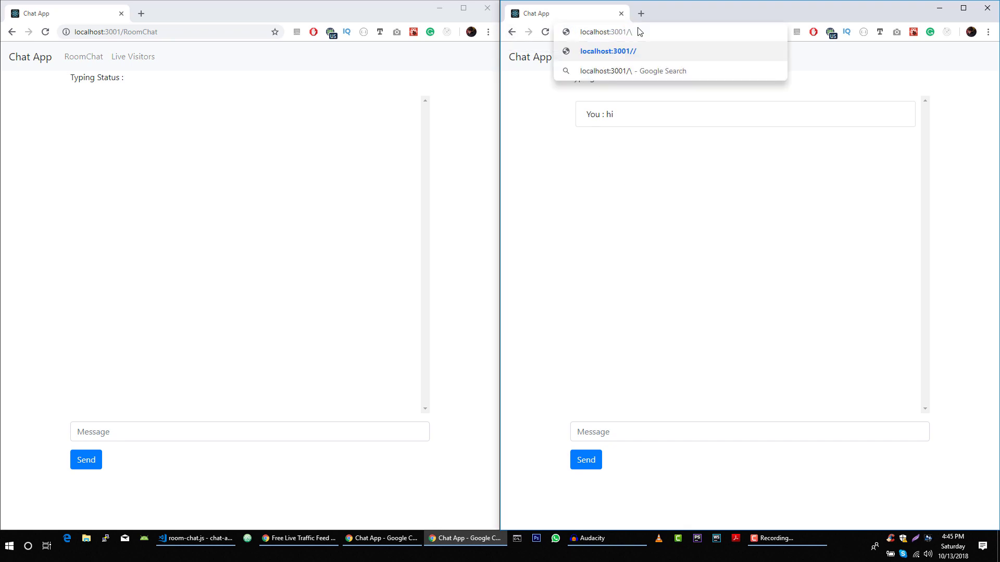
Join the Programming room in the right window and send 'hi', received on the left as 'Friend : hi'
{"action": "left_click", "coordinate": [583, 56]}
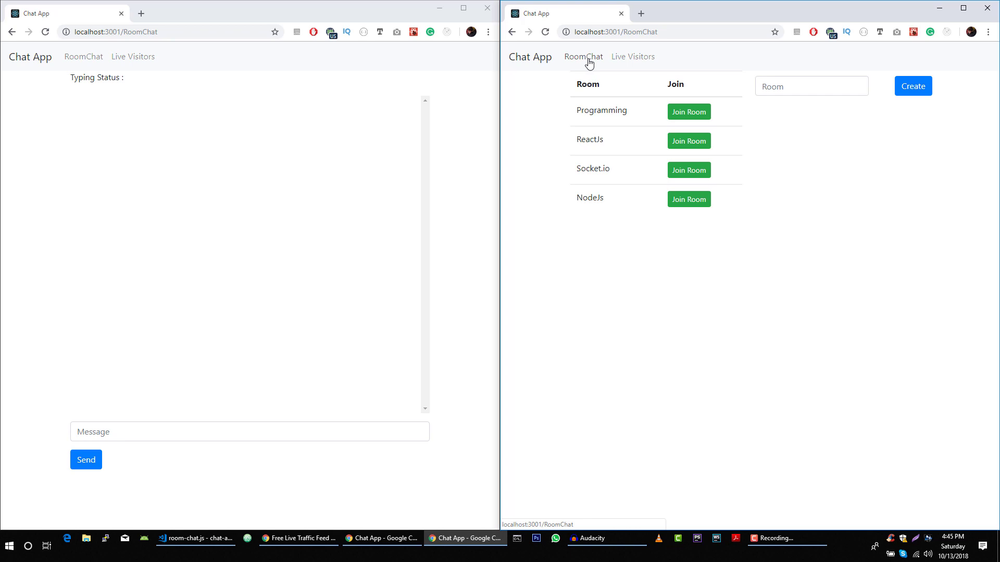
{"action": "mouse_move", "coordinate": [626, 50]}
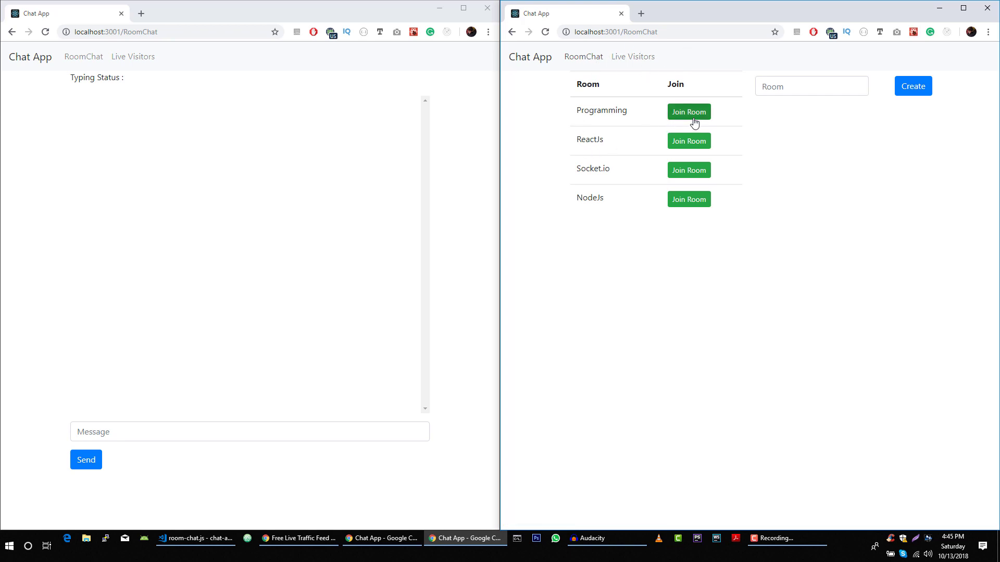
{"action": "left_click", "coordinate": [690, 112]}
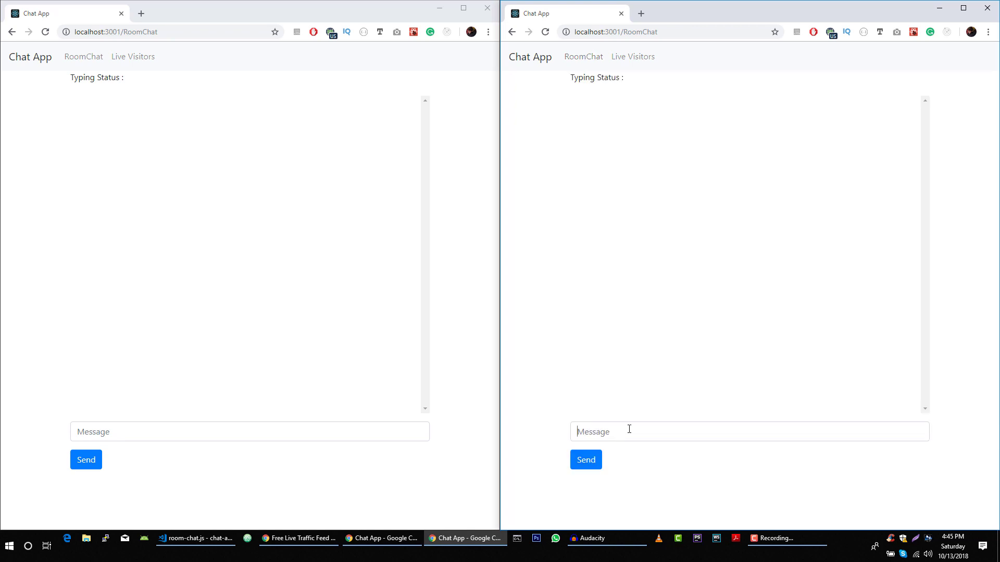
{"action": "left_click", "coordinate": [633, 431]}
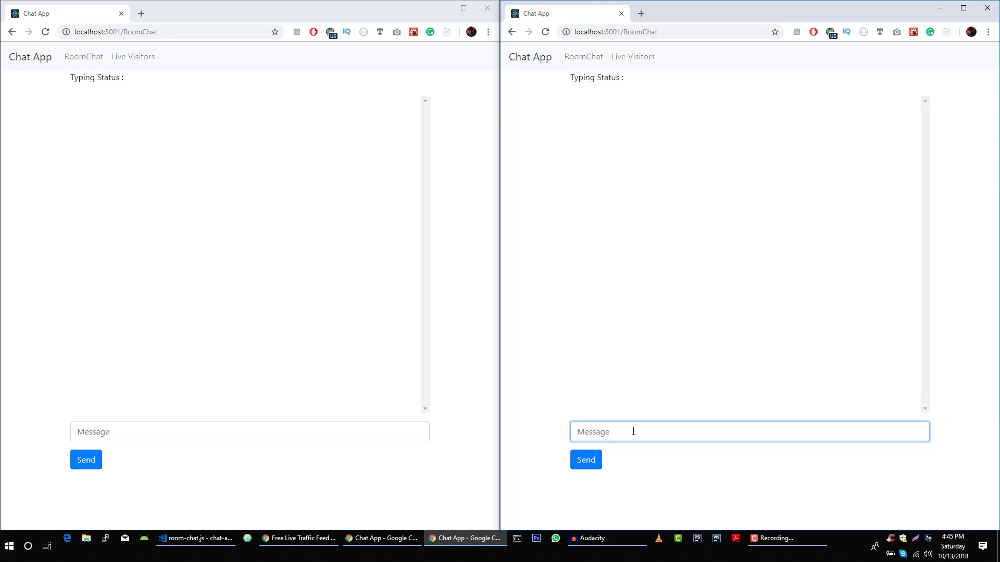
{"action": "type", "text": "hi"}
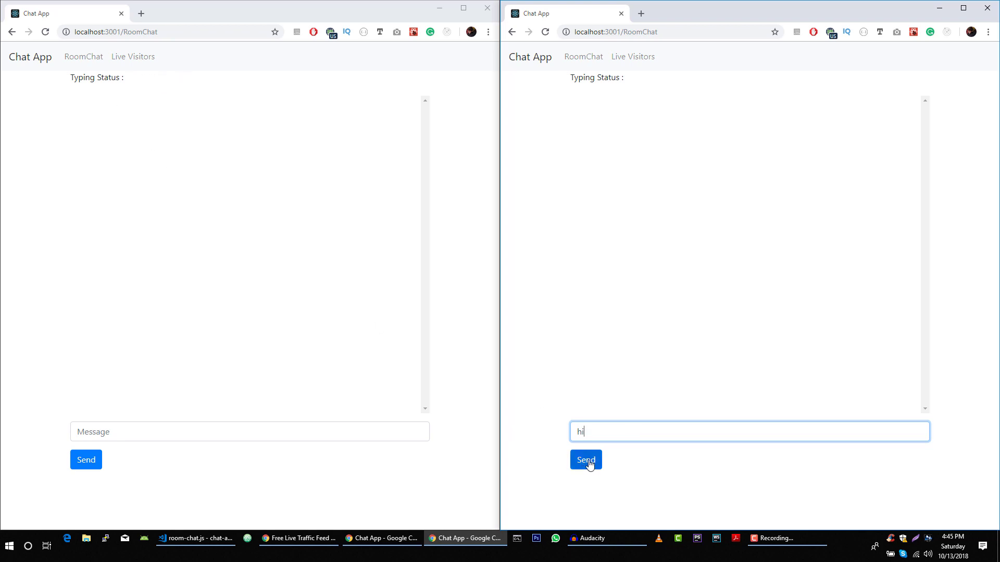
{"action": "left_click", "coordinate": [585, 461]}
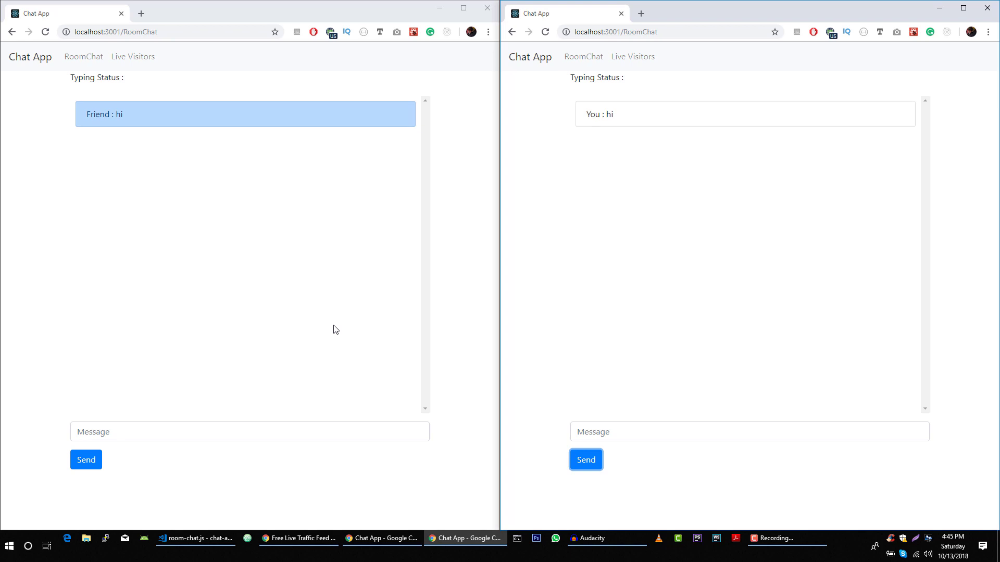
{"action": "left_click", "coordinate": [545, 31]}
{"action": "type", "text": "AS"}
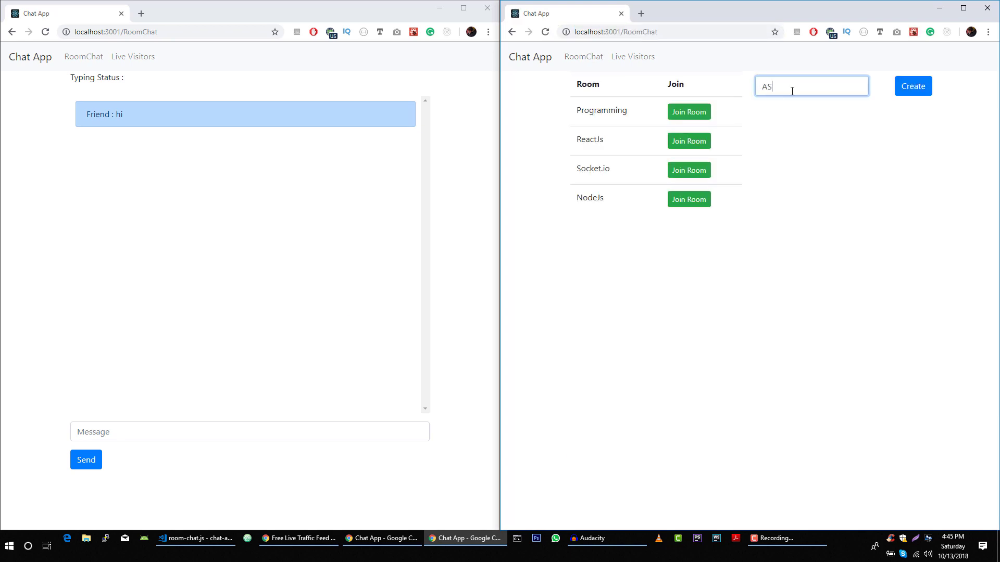
Create a custom room named 'java' in the right window and enter 'java' as the room name on the left
{"action": "key", "text": "Backspace"}
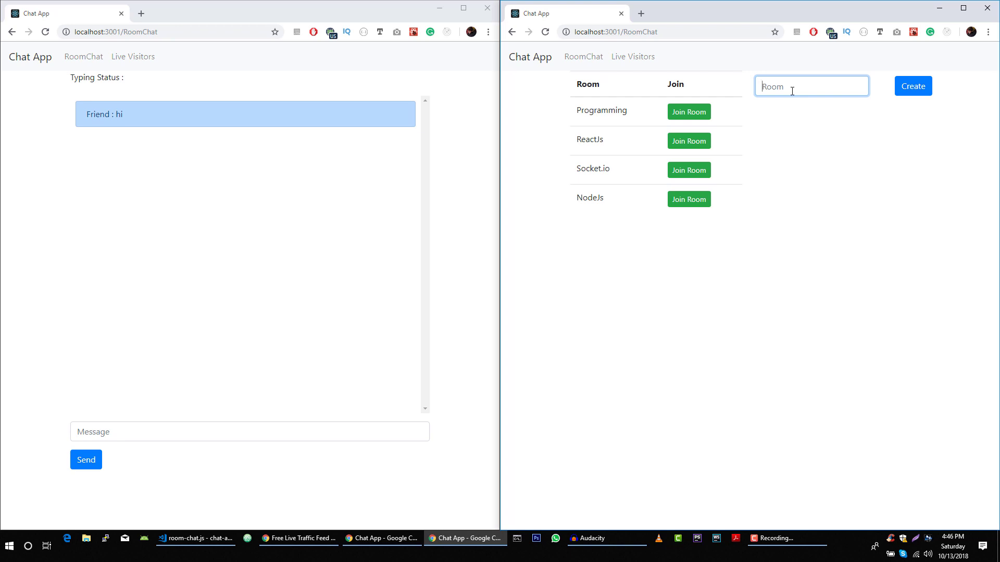
{"action": "type", "text": "java"}
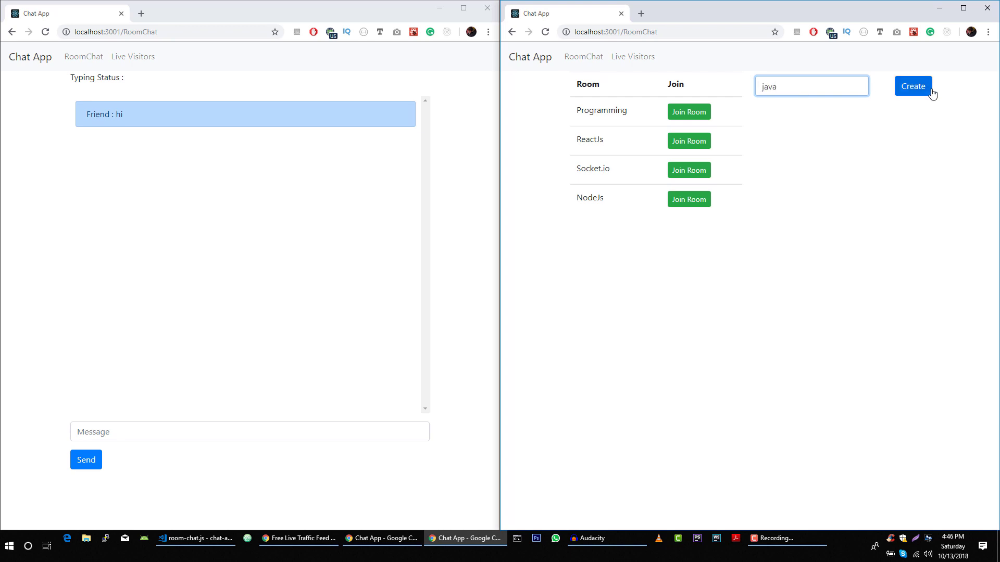
{"action": "left_click", "coordinate": [912, 86]}
{"action": "type", "text": "c"}
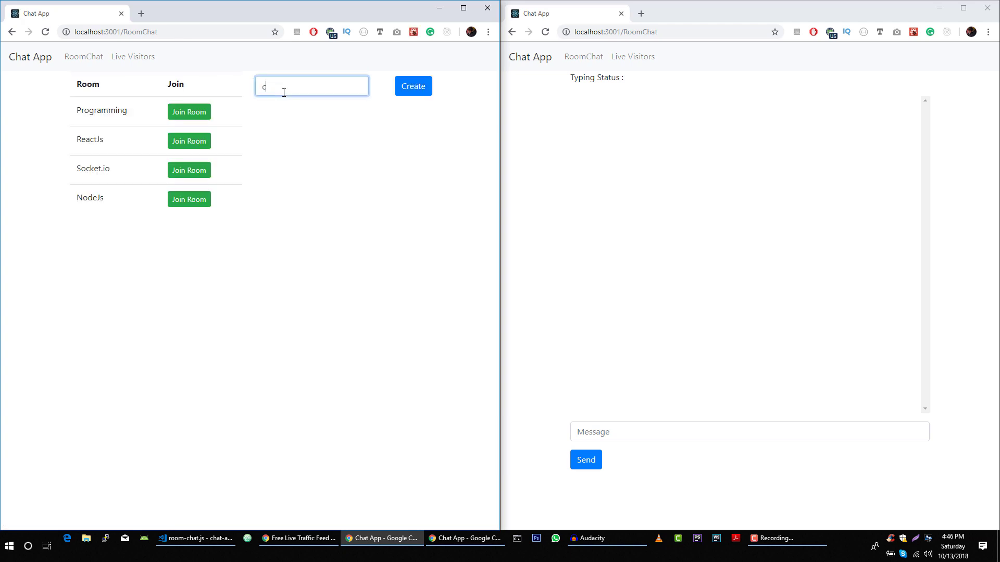
{"action": "type", "text": "java"}
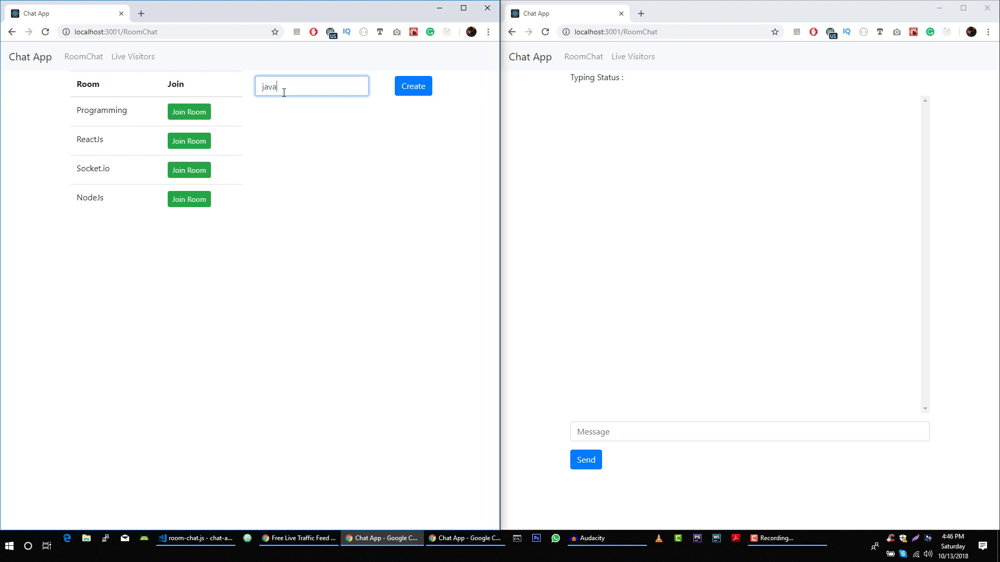
{"action": "mouse_move", "coordinate": [474, 140]}
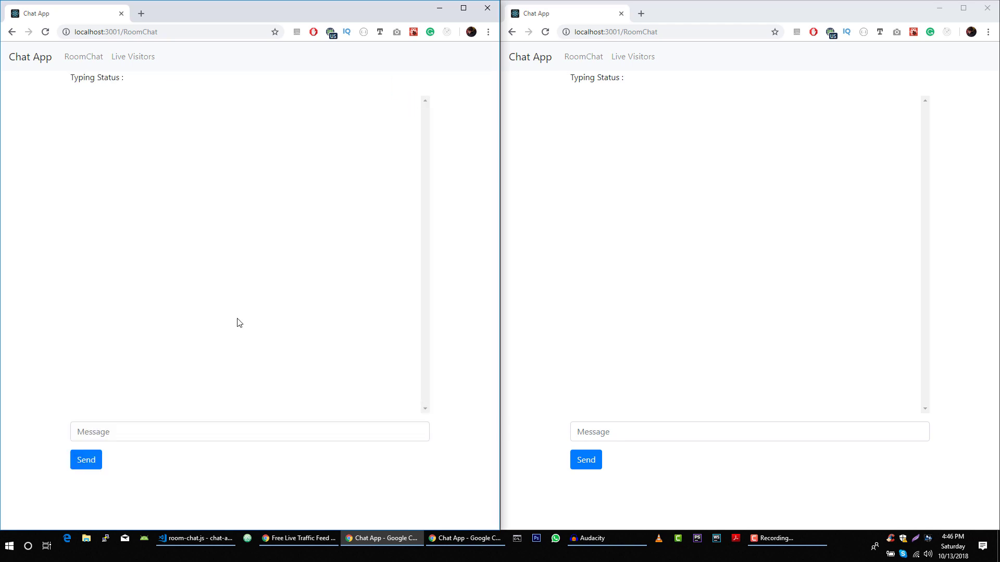
{"action": "mouse_move", "coordinate": [604, 246]}
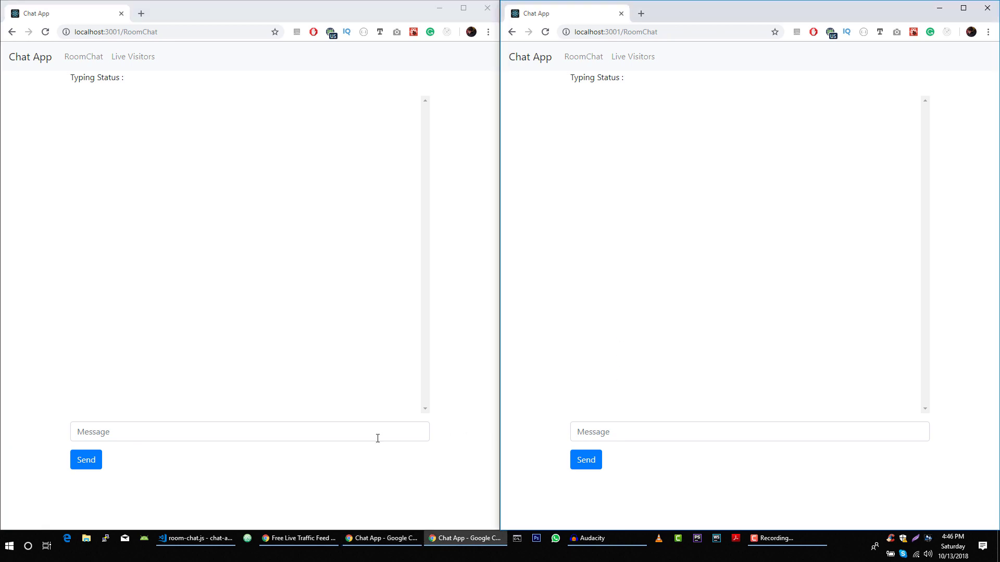
Send 'hi' from the left window and 'its working' from the right window in the java room
{"action": "left_click", "coordinate": [249, 432]}
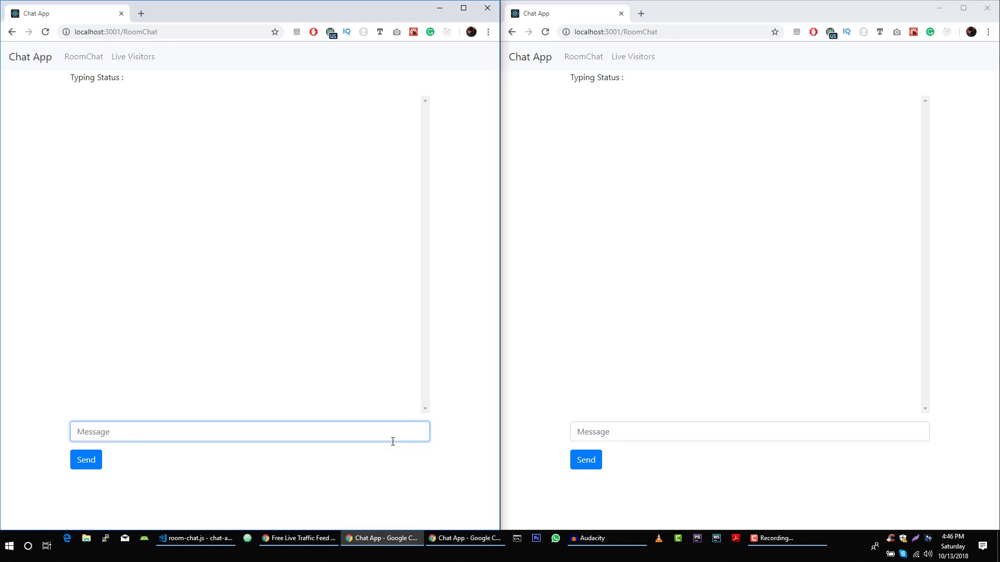
{"action": "type", "text": "hi"}
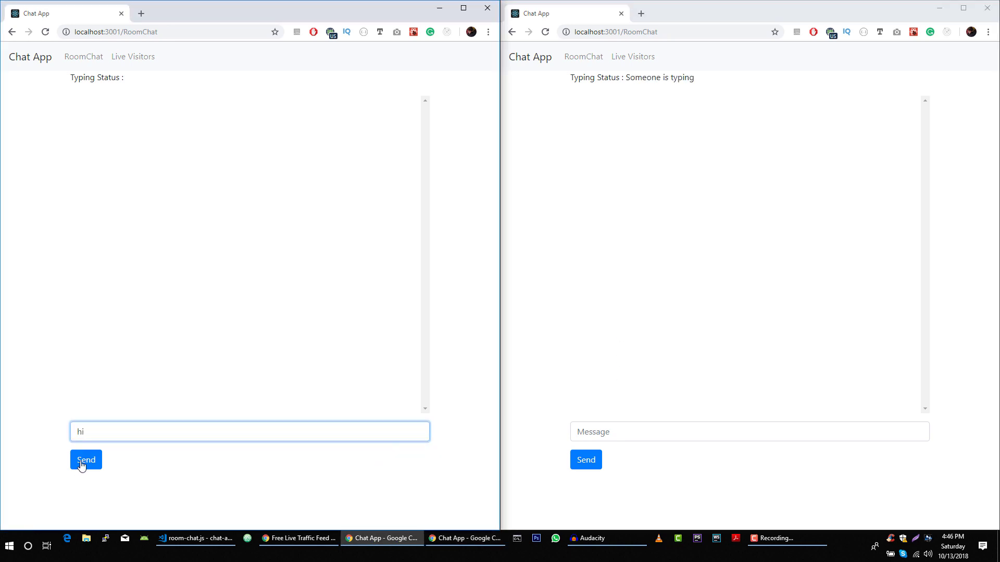
{"action": "left_click", "coordinate": [86, 460]}
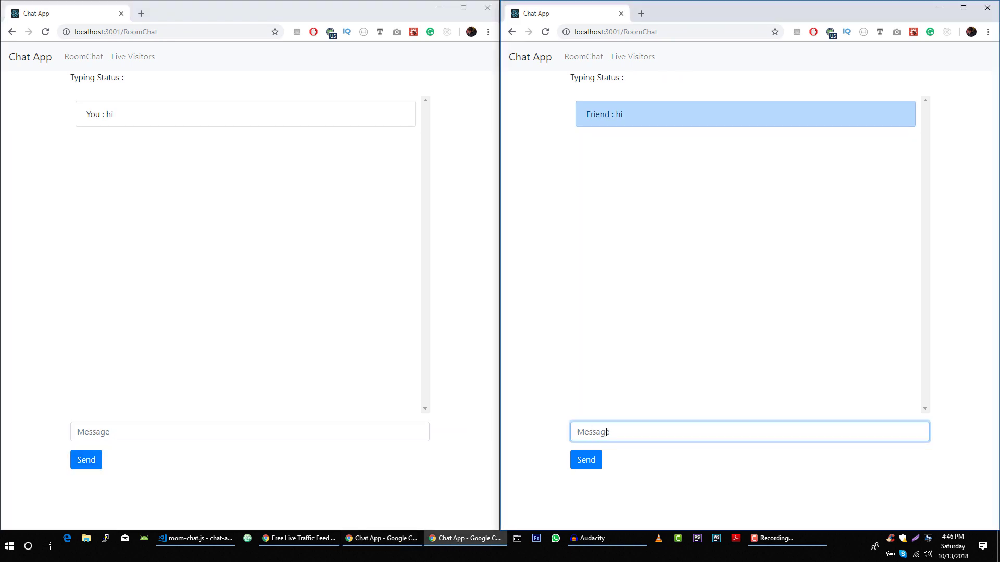
{"action": "type", "text": "its working"}
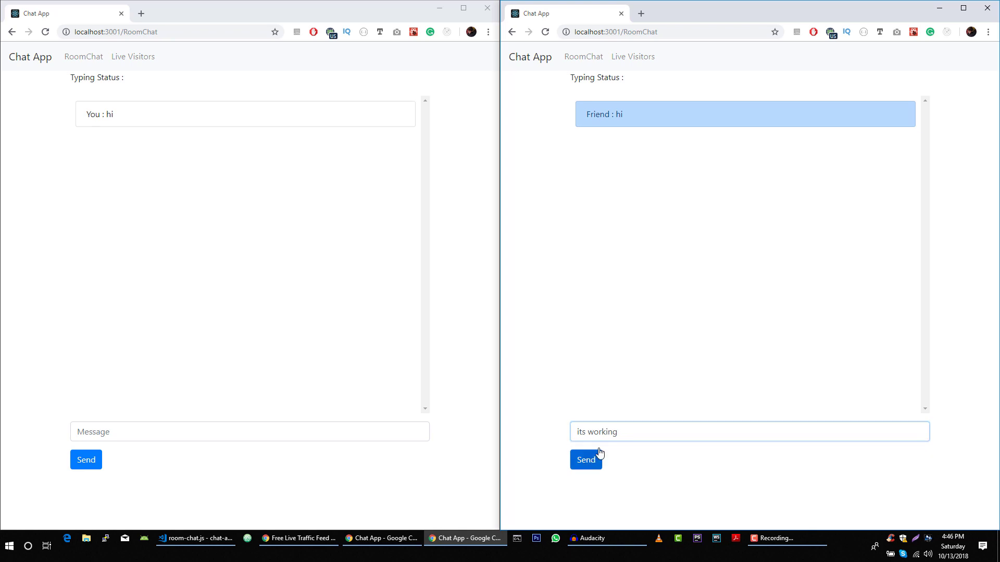
{"action": "left_click", "coordinate": [585, 460]}
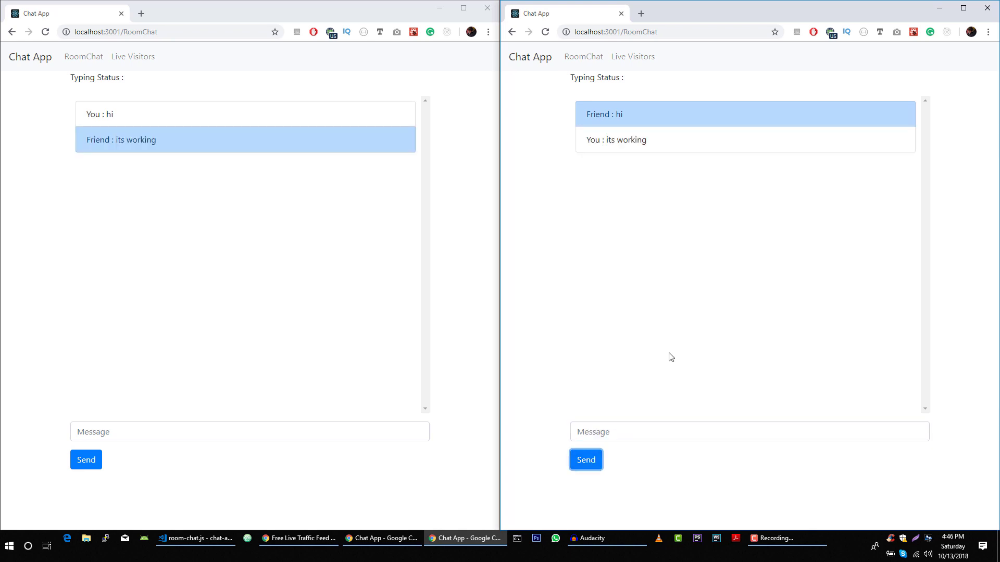